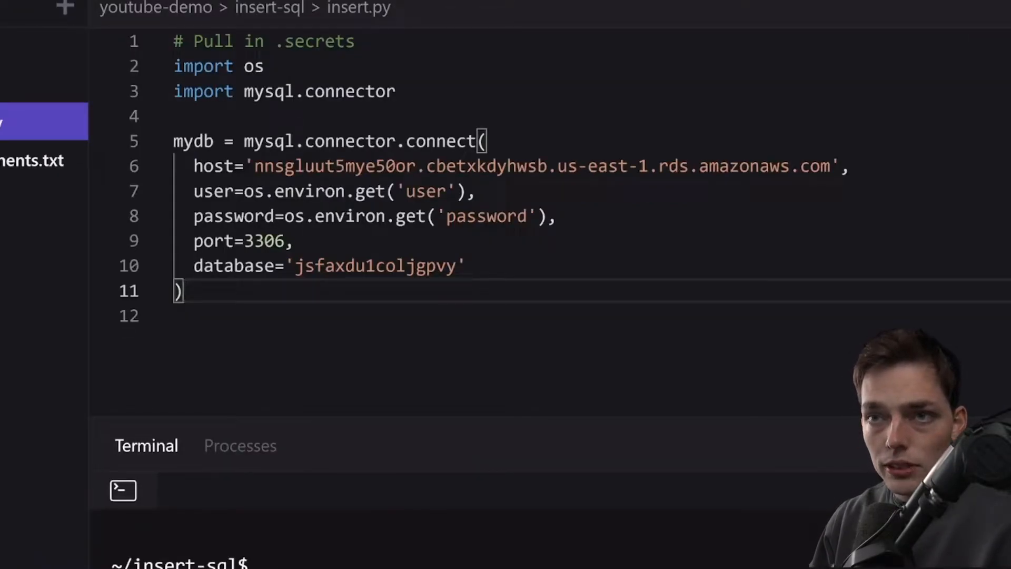
Open the project's .secrets file in its own tab beside insert.py.
double_click(213, 166)
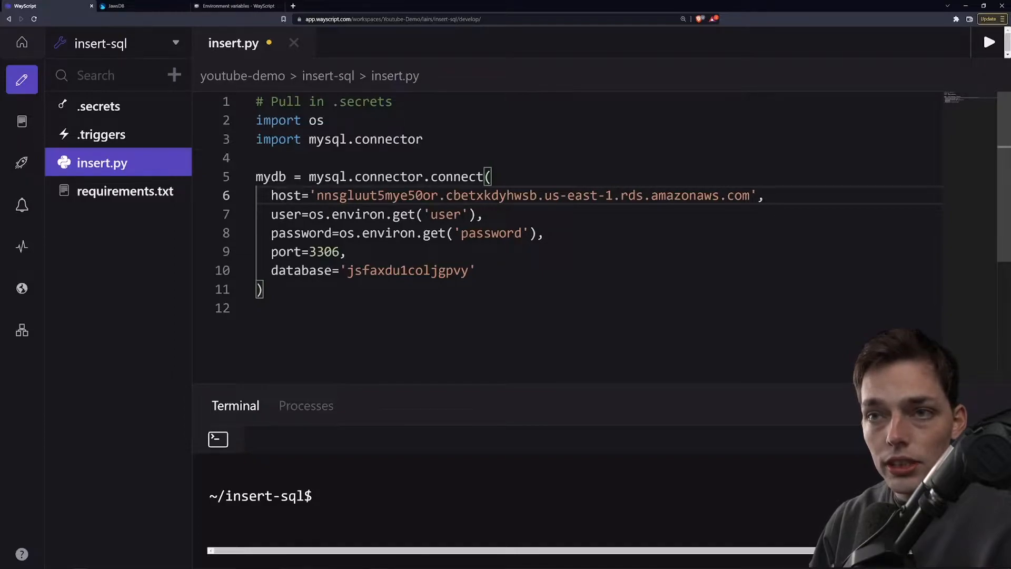
drag(308, 214, 454, 214)
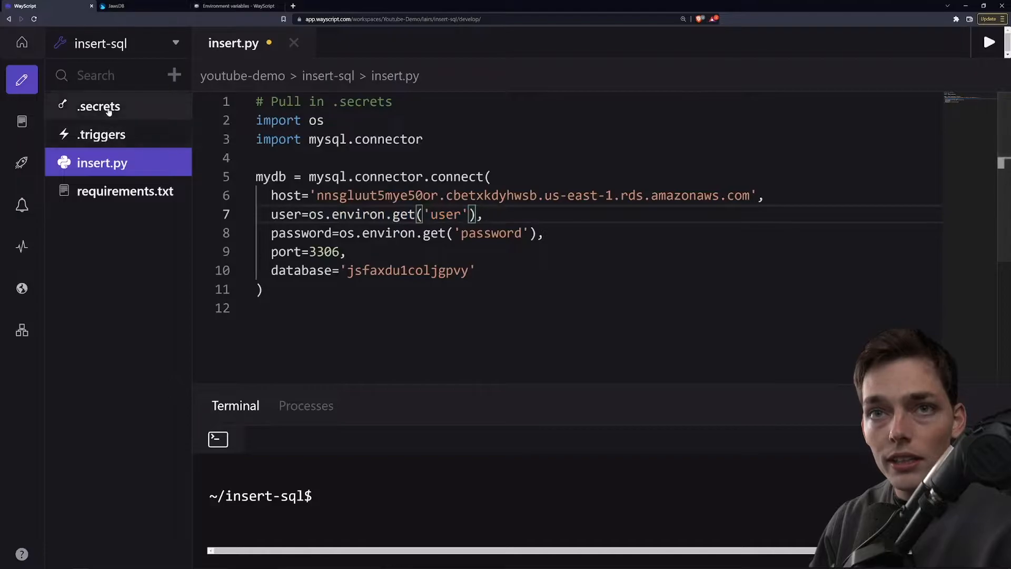
click(98, 106)
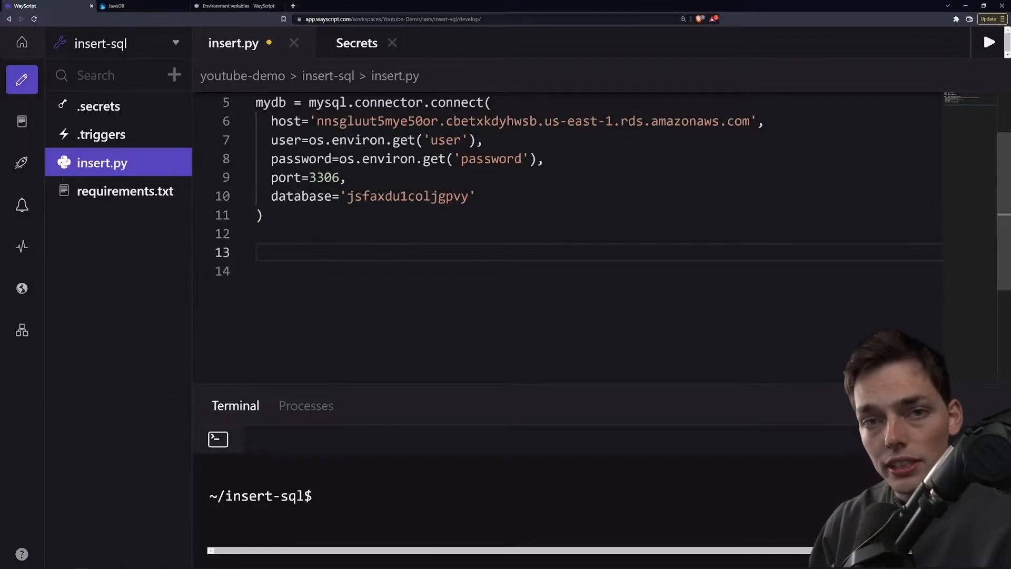
Add mycursor = mydb.cursor() on line 13 of insert.py.
double_click(270, 102)
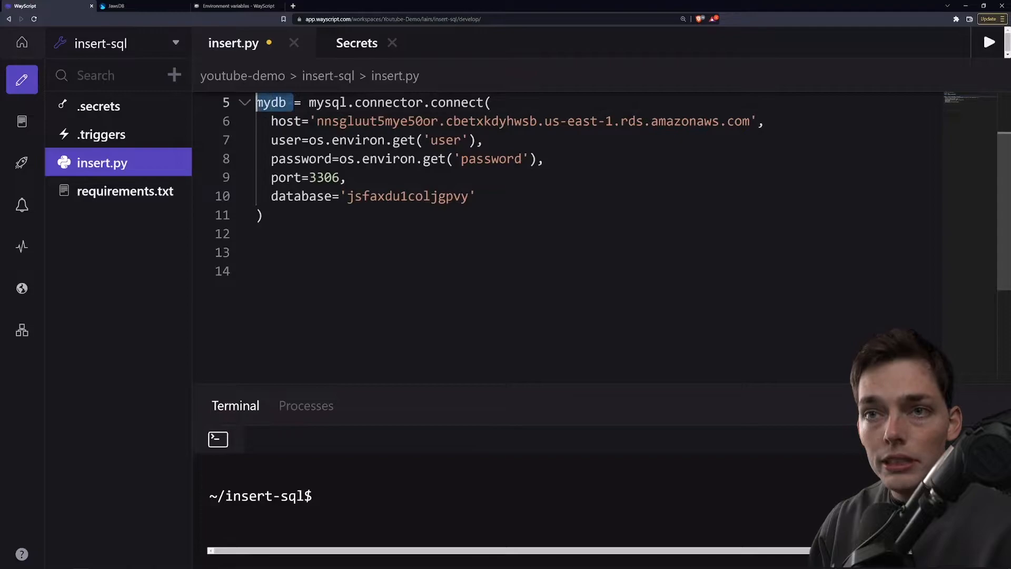
text(my)
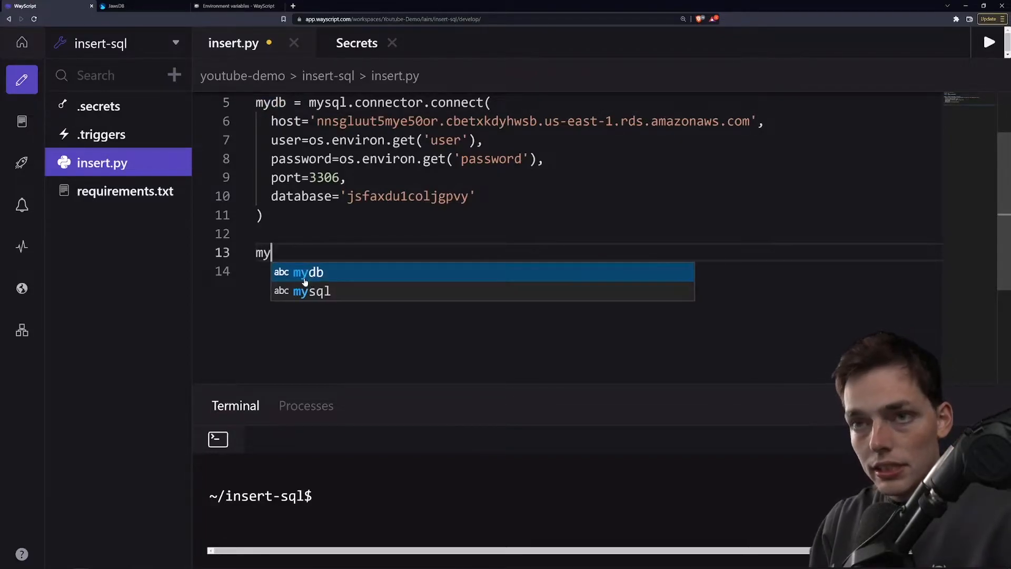
text(curs)
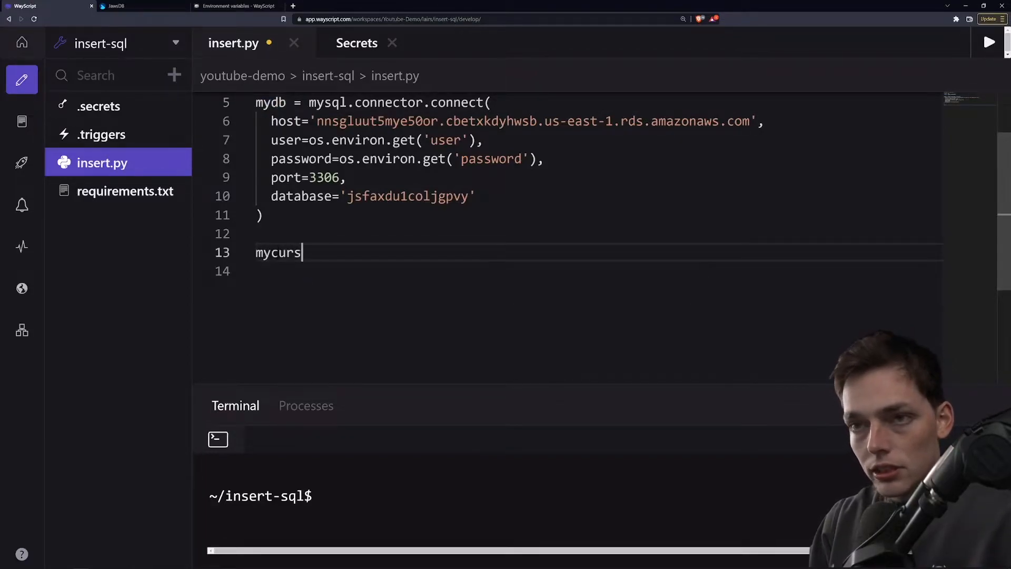
text(or =)
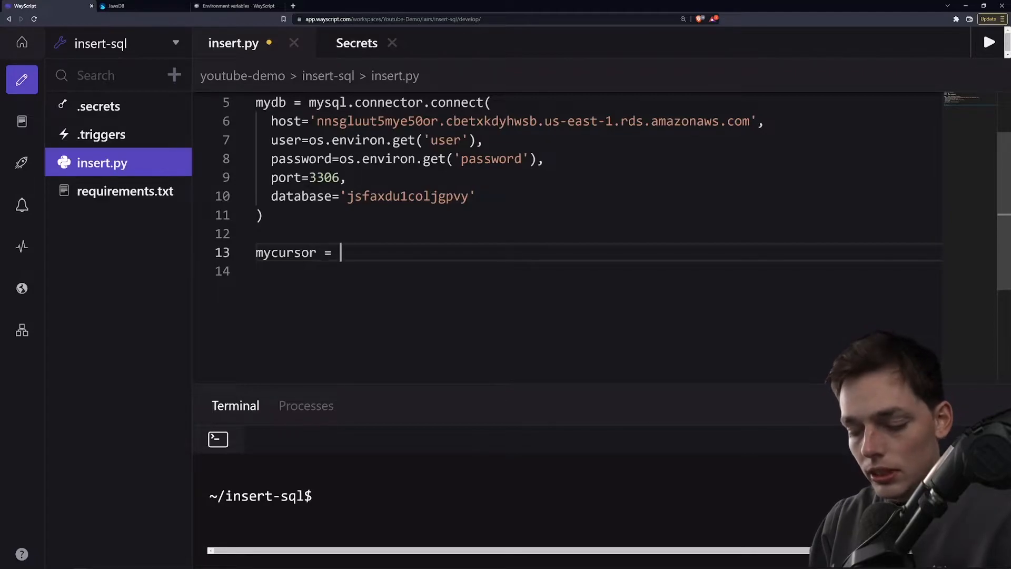
text(mydb.cursor)
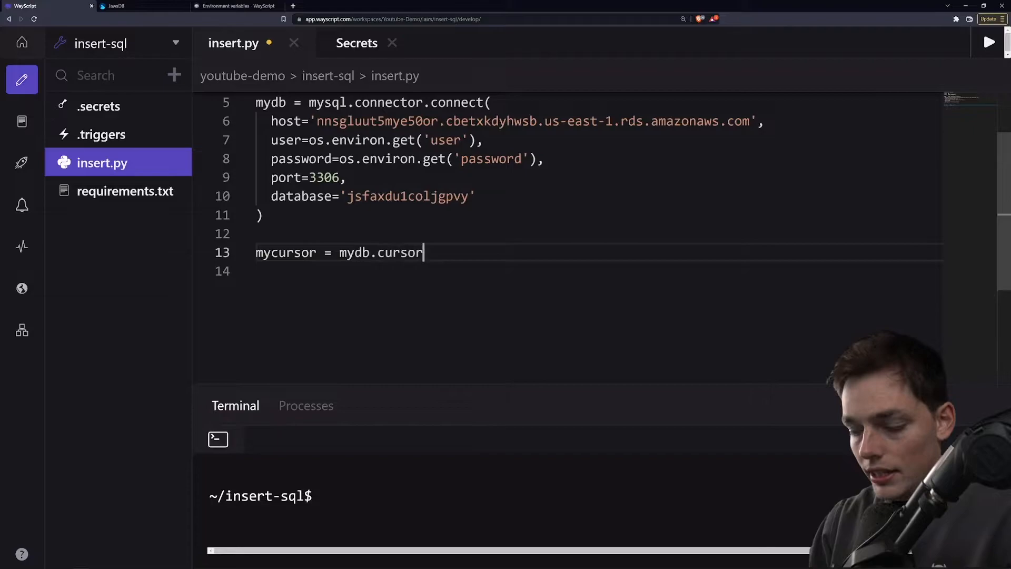
text(())
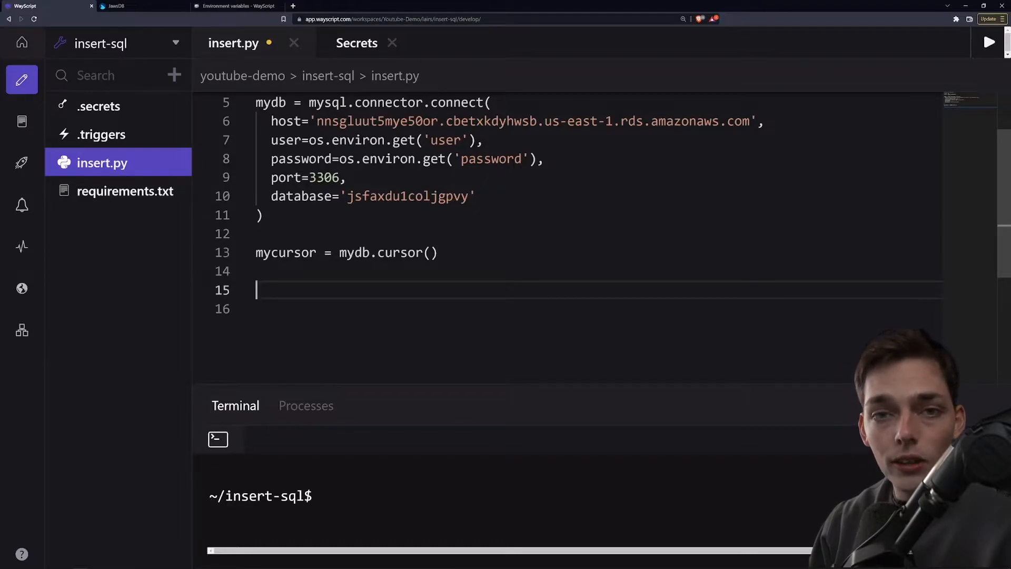
Write sql = 'INSERT INTO customers VALUES ("JOHN", "123 MAIN ST.")' on line 15.
text(sq)
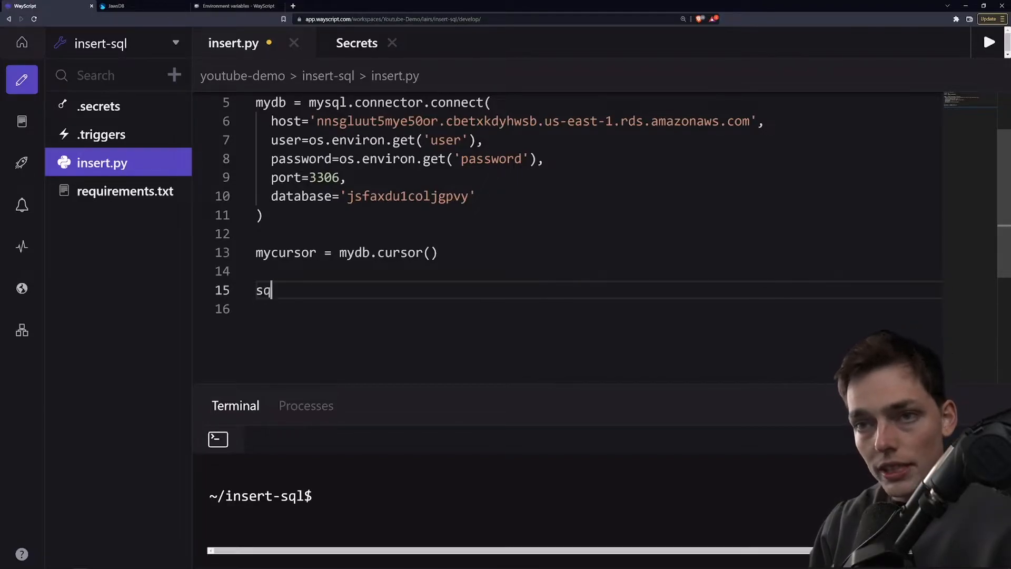
text(l =)
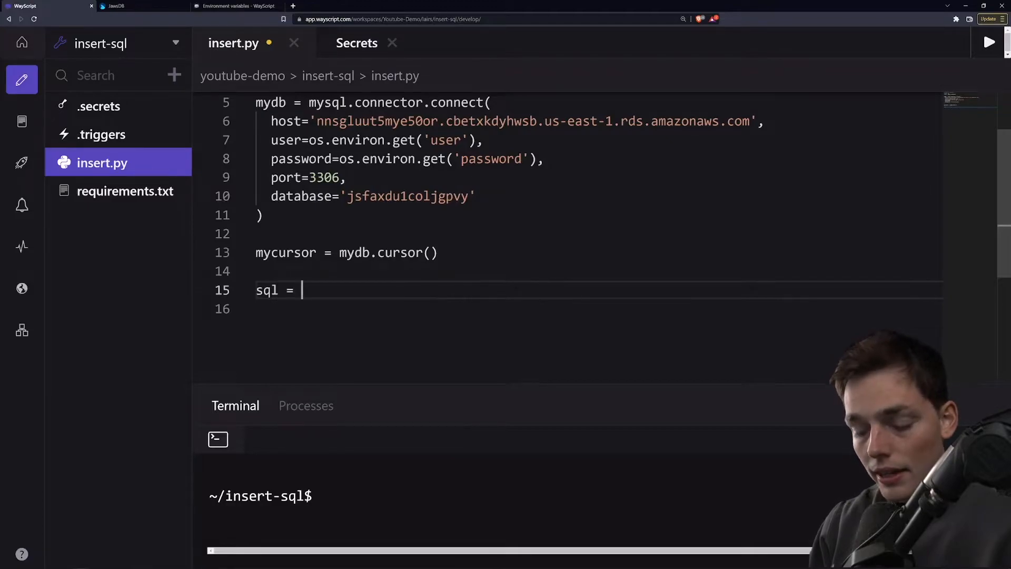
text(')
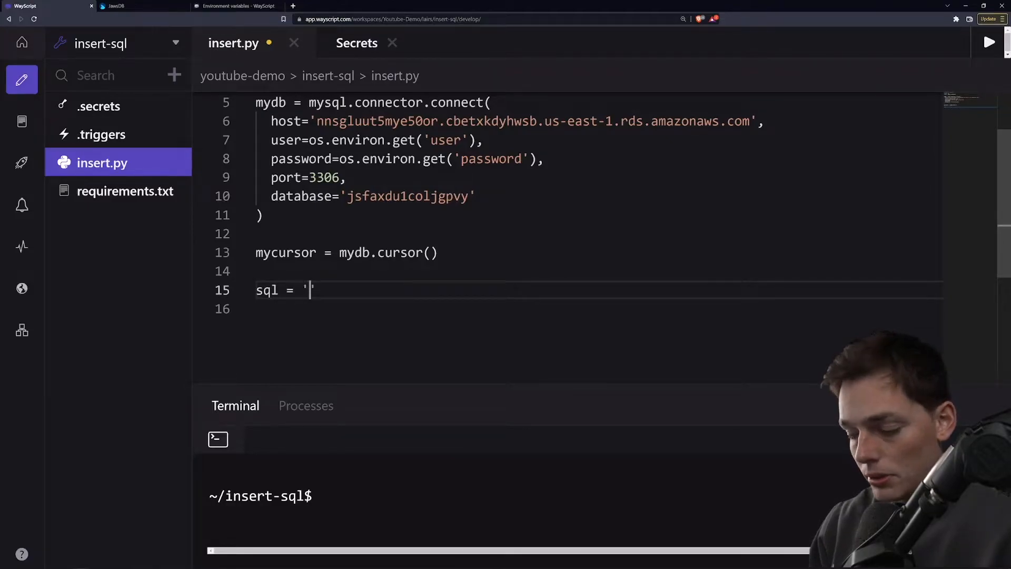
text(INSE)
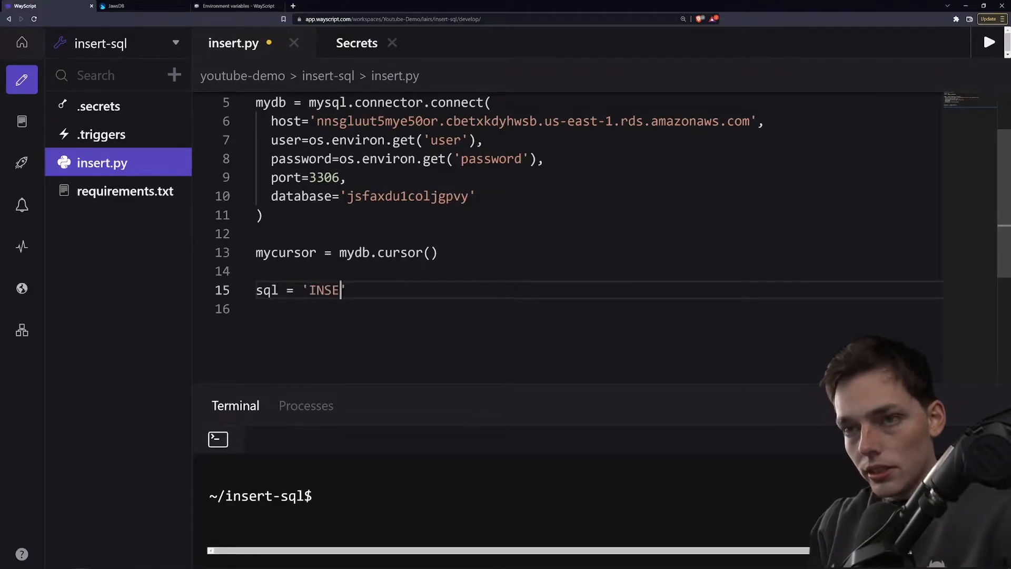
text(RT INTO)
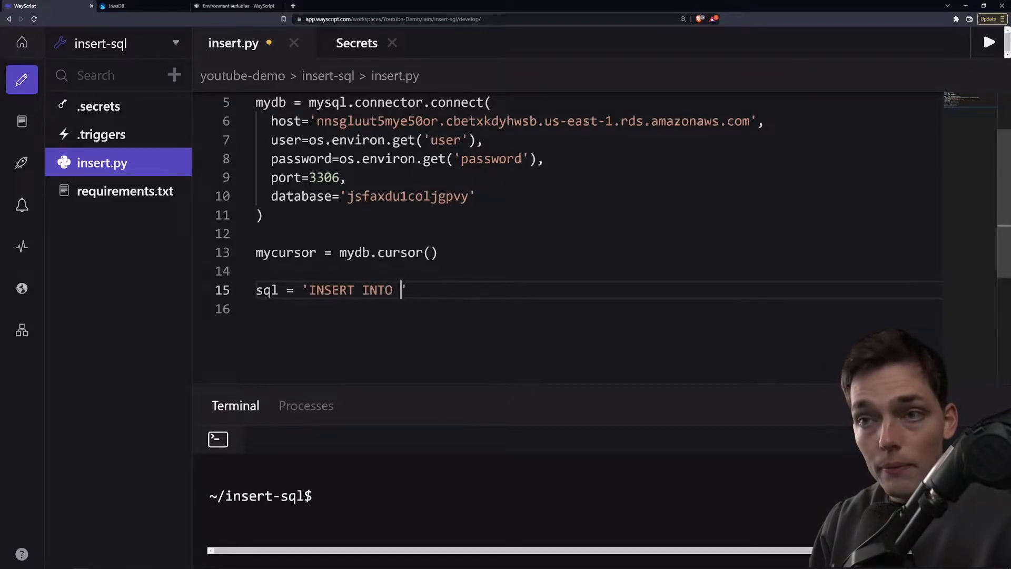
text(customers)
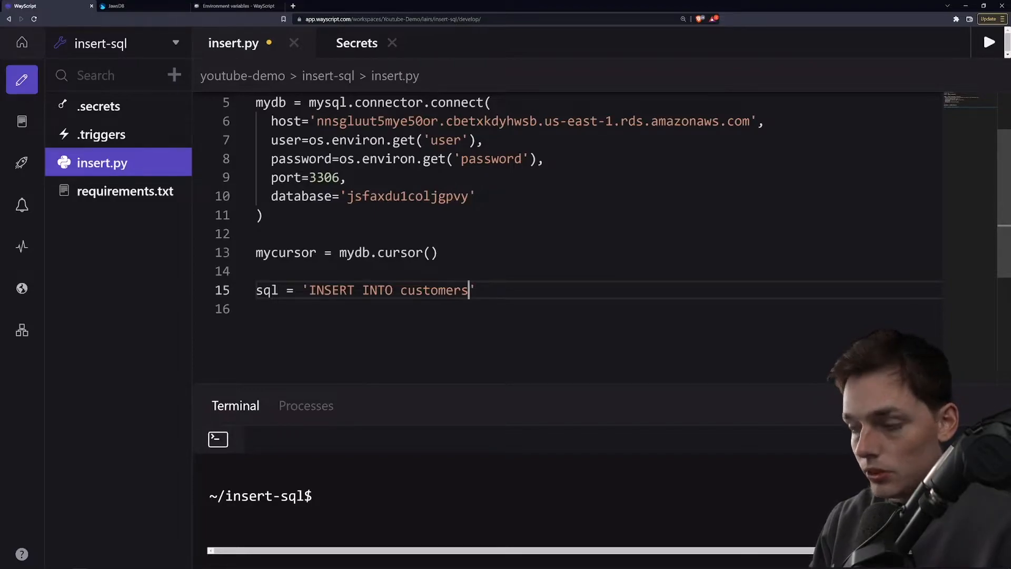
text(VALUES ())
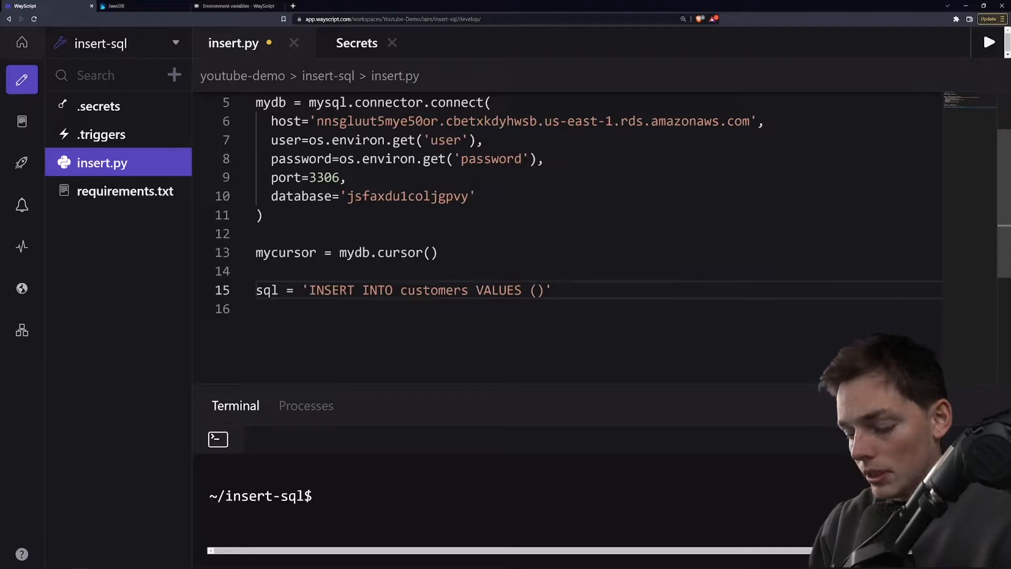
text("JOHN")
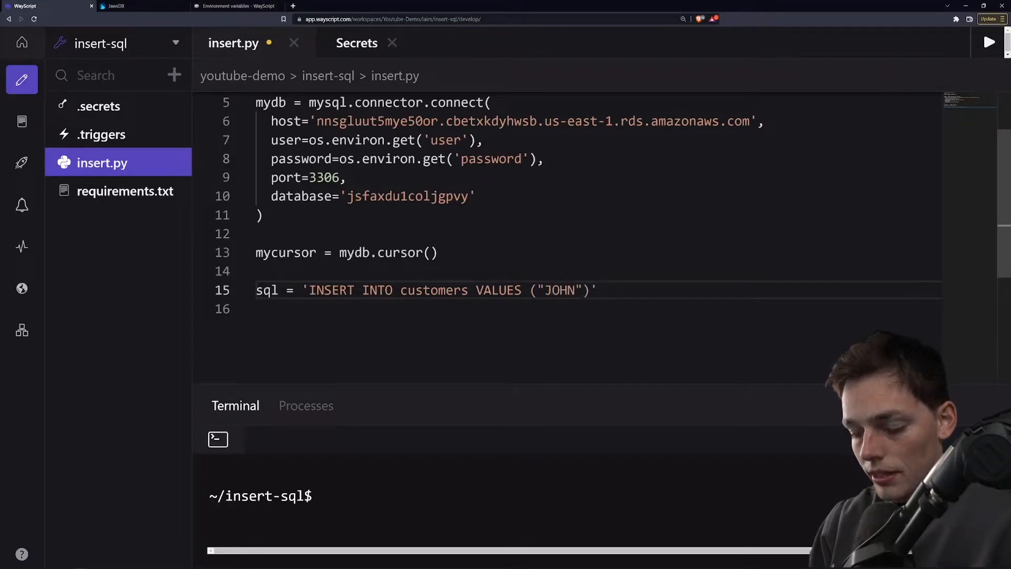
text(, "123 MAIN ST.")
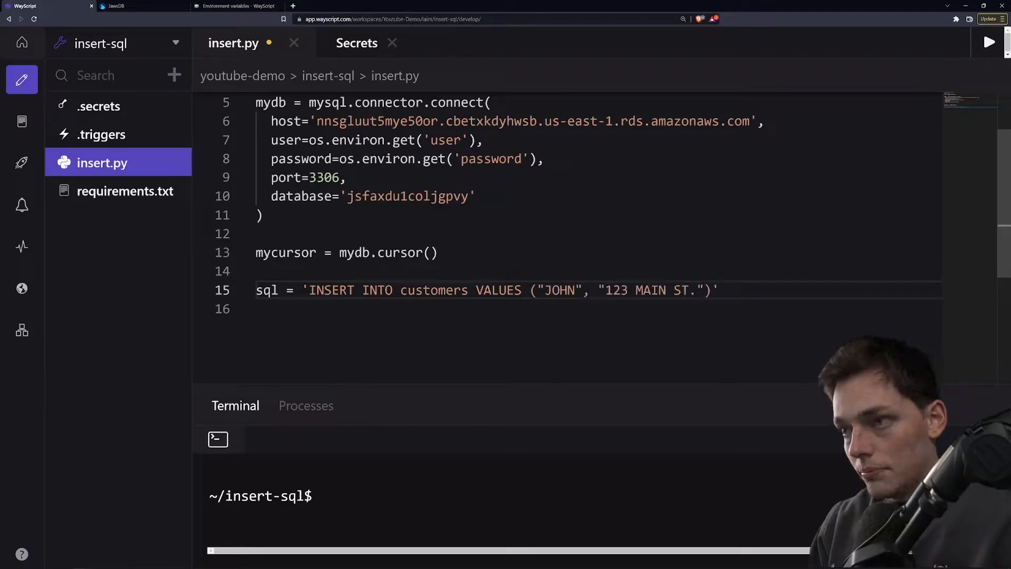
key(Backspace)
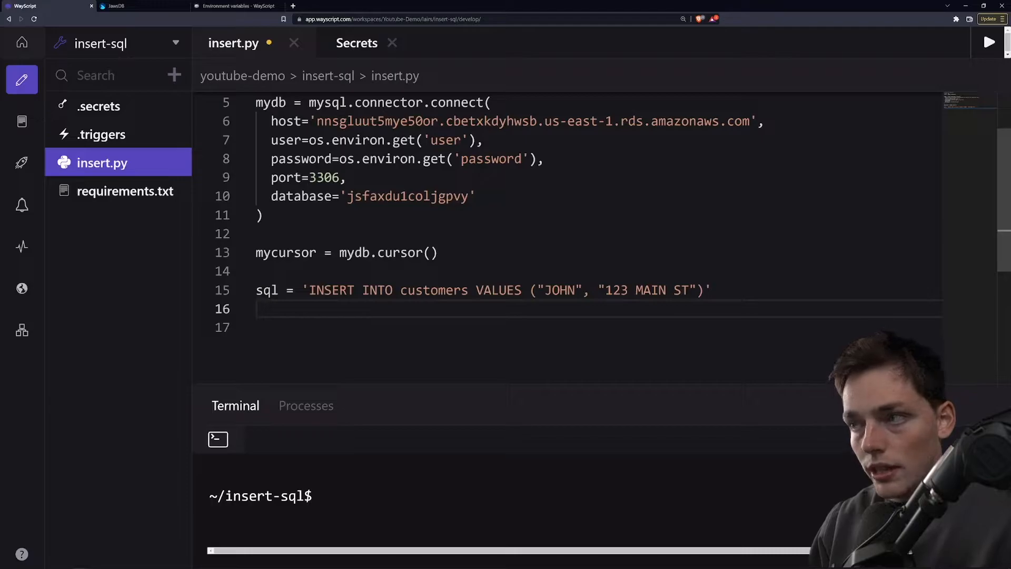
Add mycursor.execute(sql) below the sql statement.
text(my)
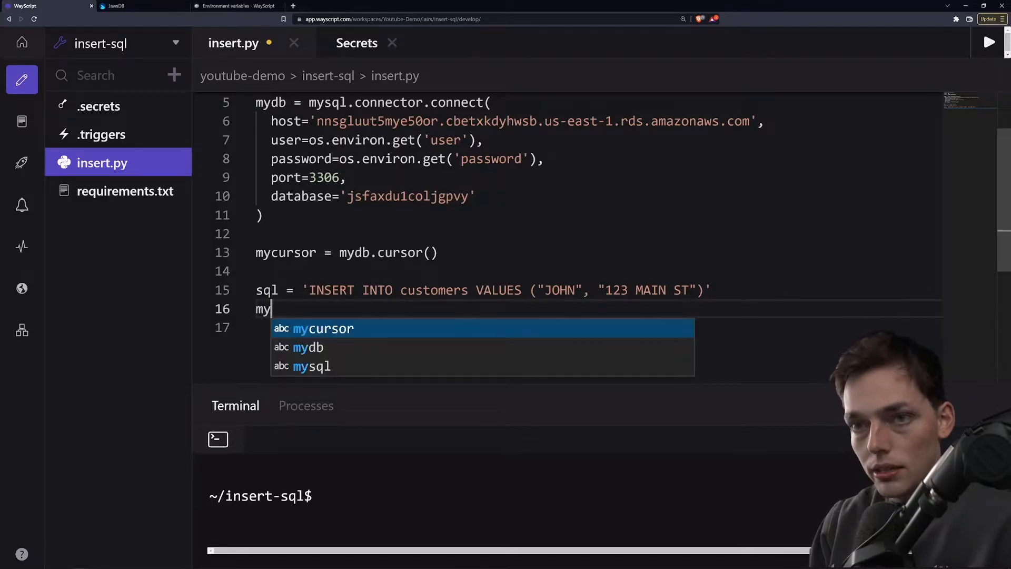
text(cursor)
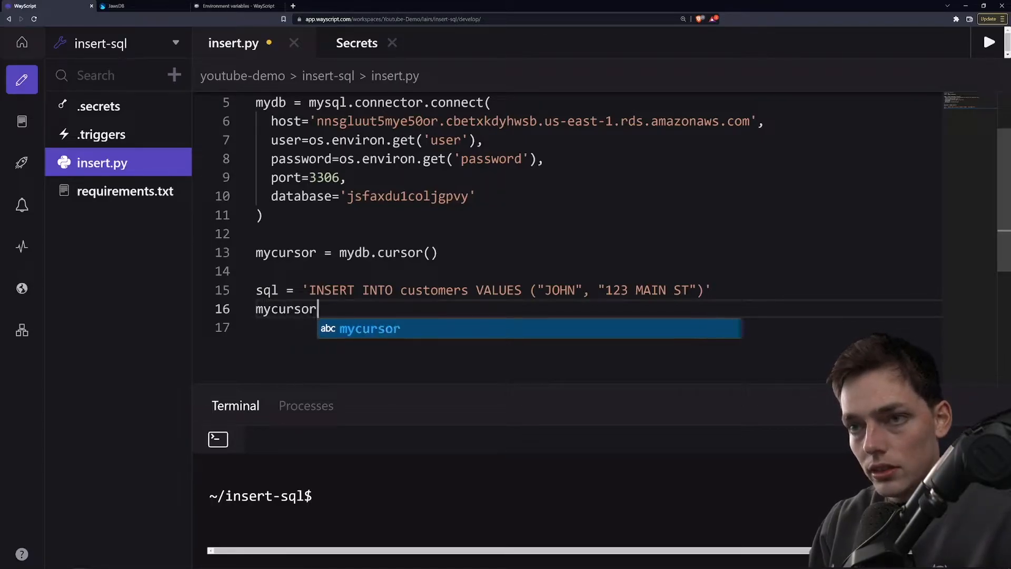
text(.execute)
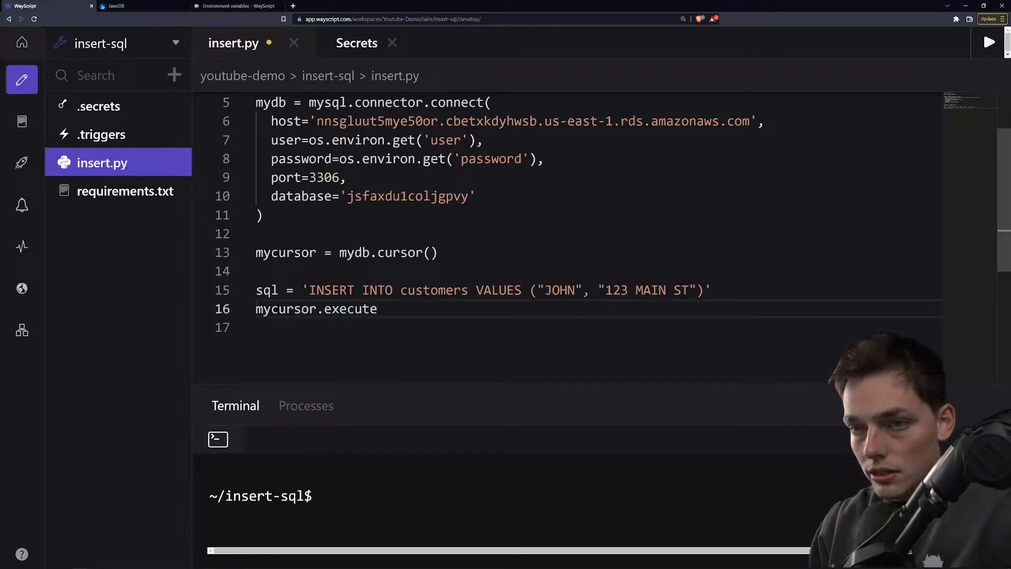
text(())
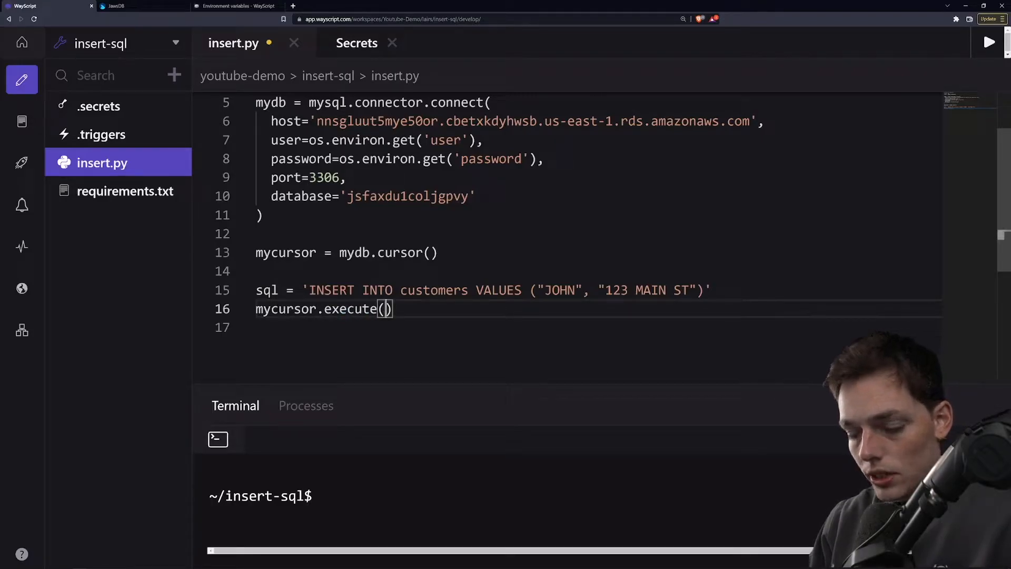
text(sql)
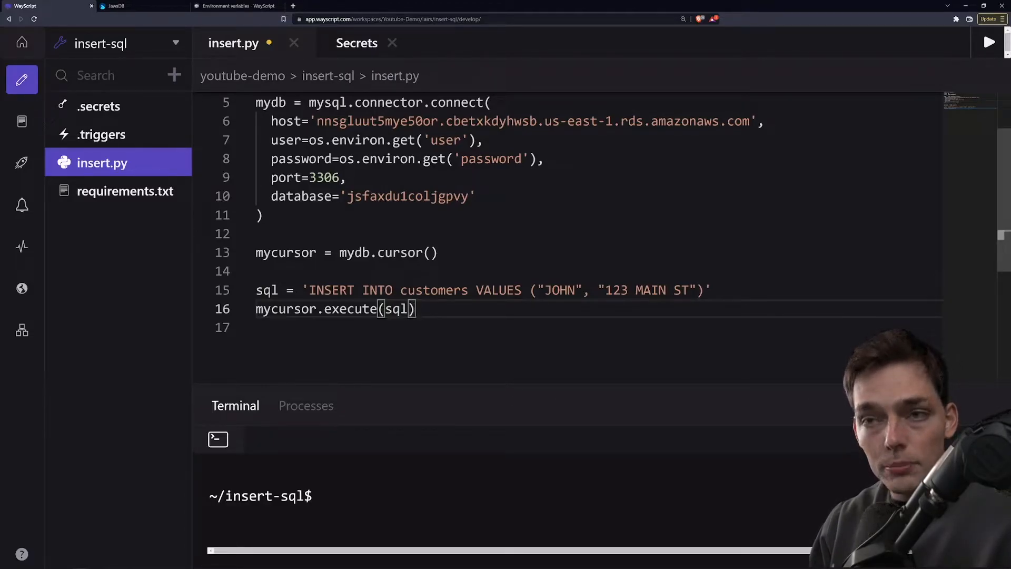
key(enter)
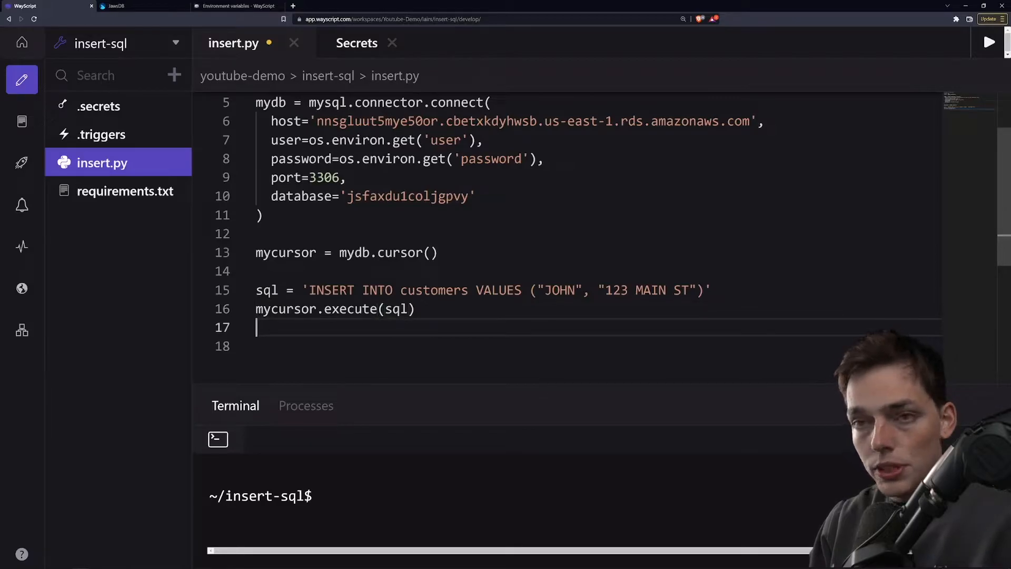
Add mydb.commit() on the following line and save the file.
text(mydb.)
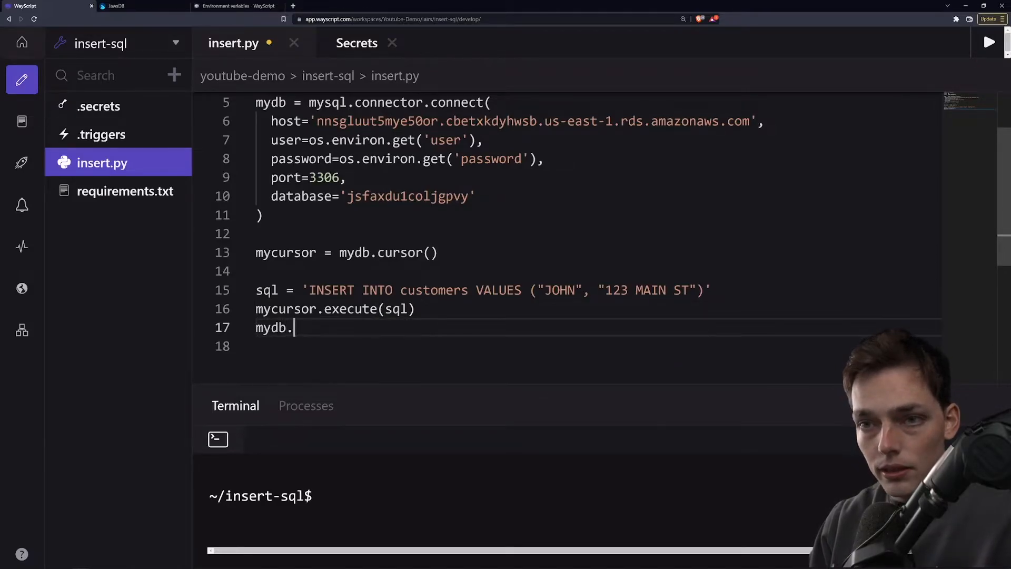
text(commit())
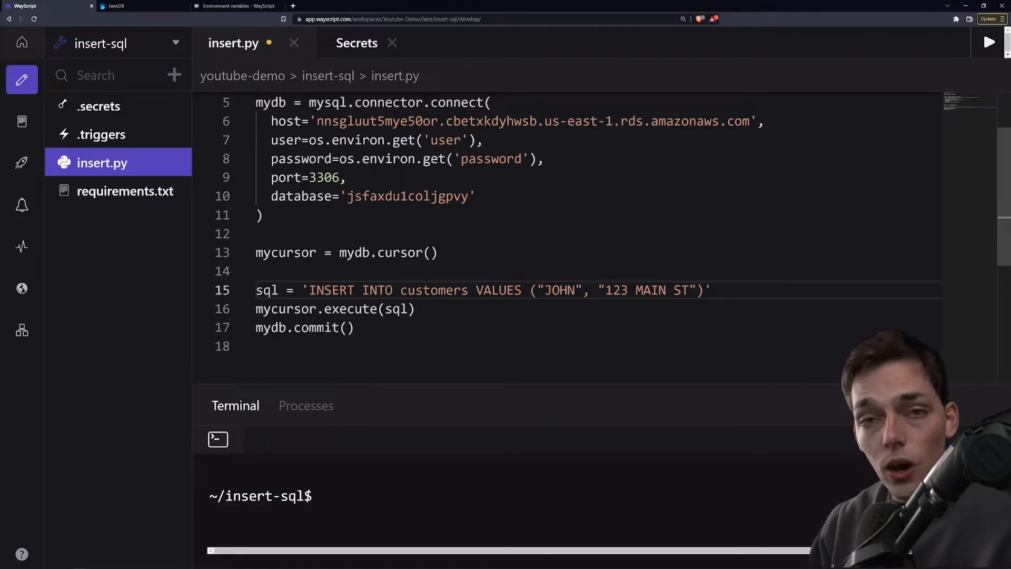
click(348, 327)
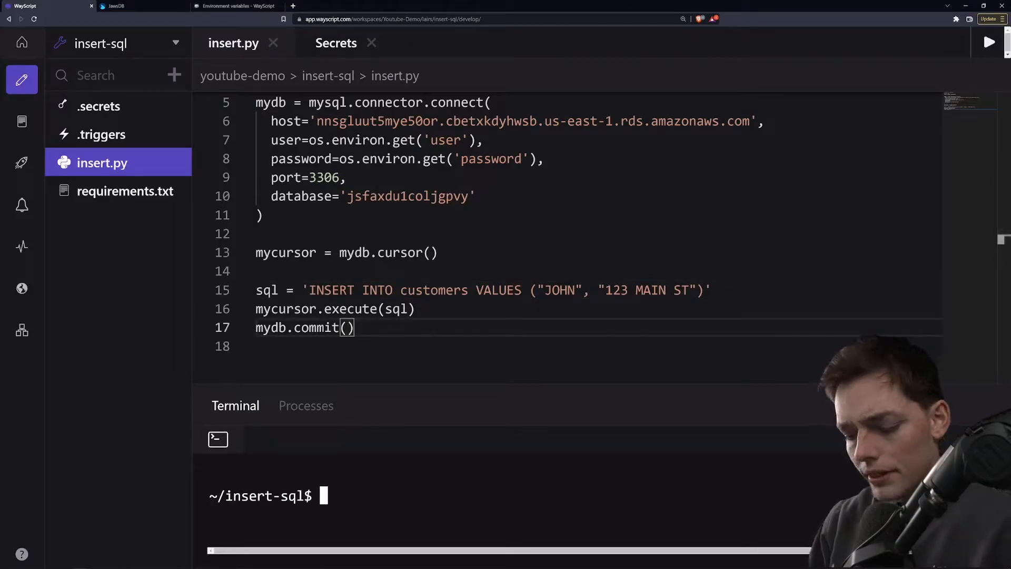
Run pip3 install -r requirements.txt, then python insert.py in the terminal.
text(python)
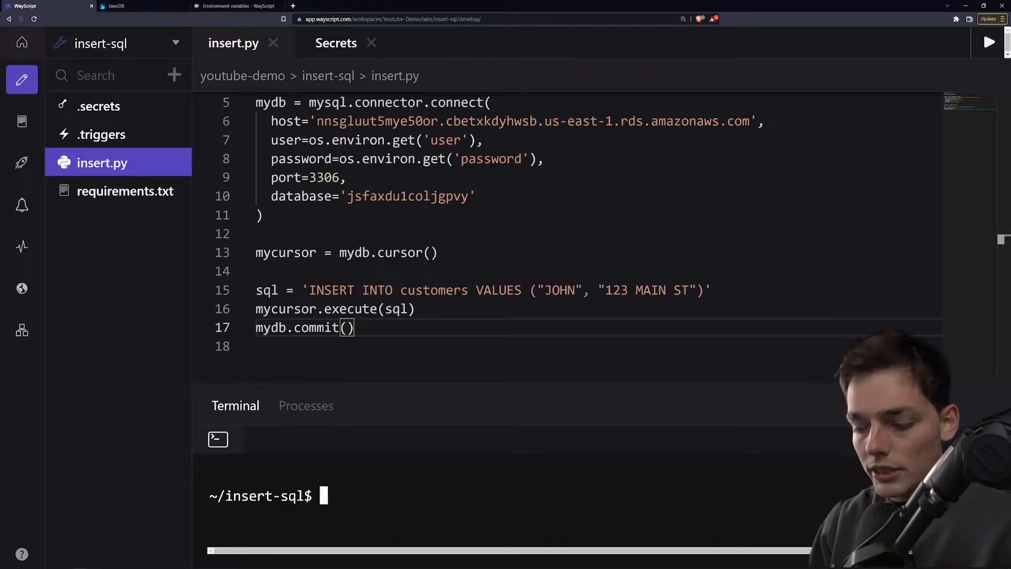
text(pip)
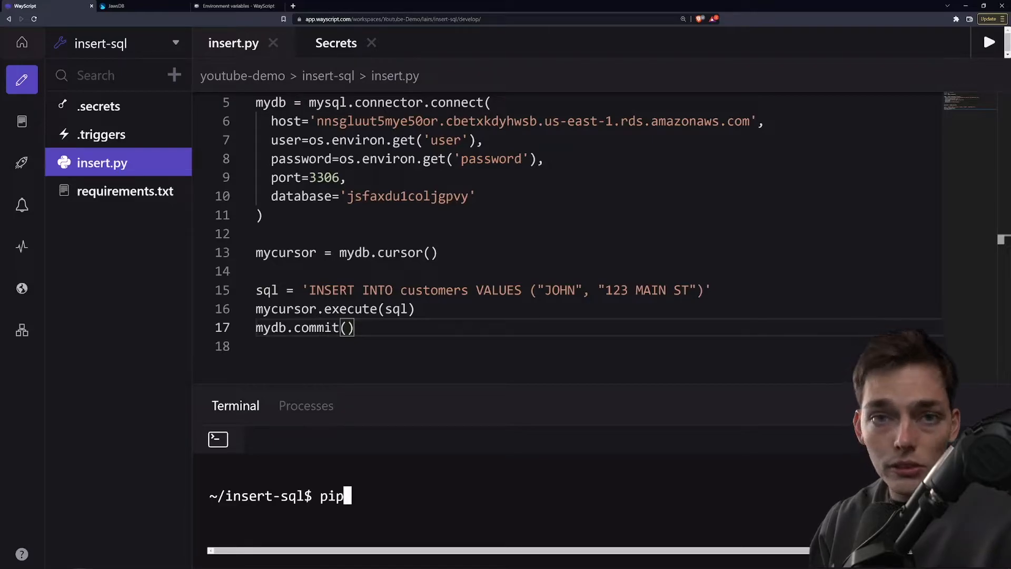
text(3)
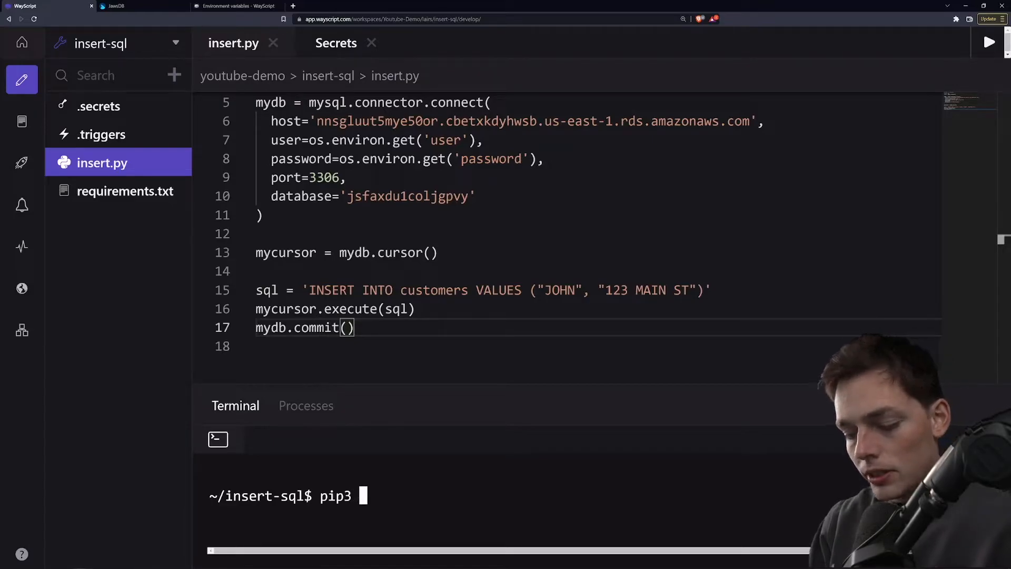
text(install -r req)
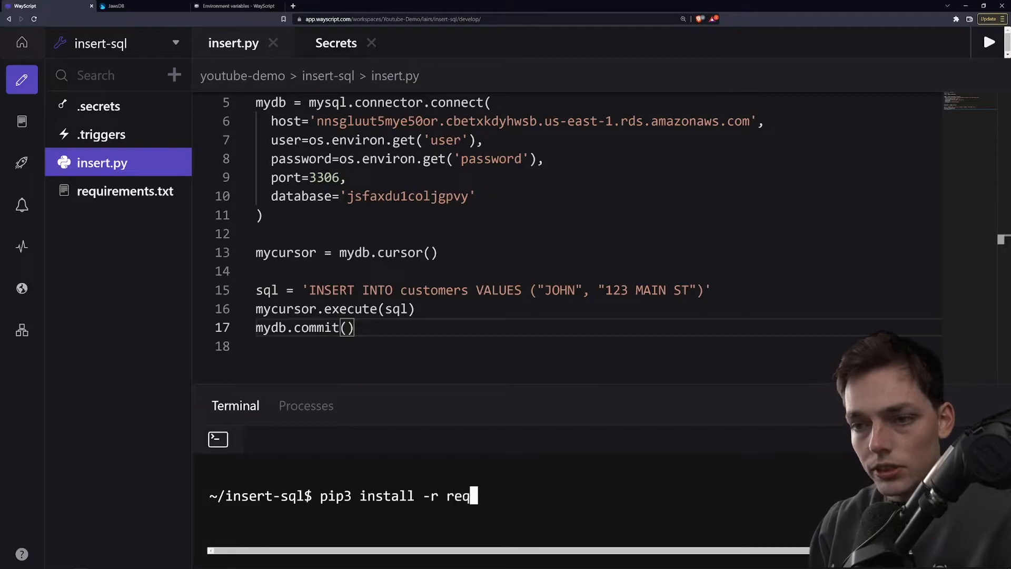
text(uirements.t)
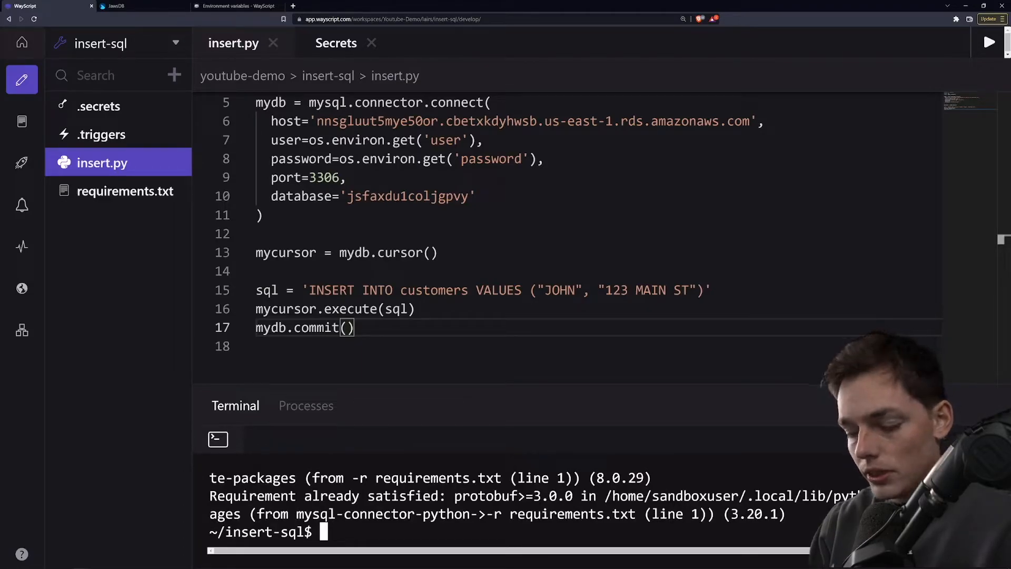
text(python insert.py)
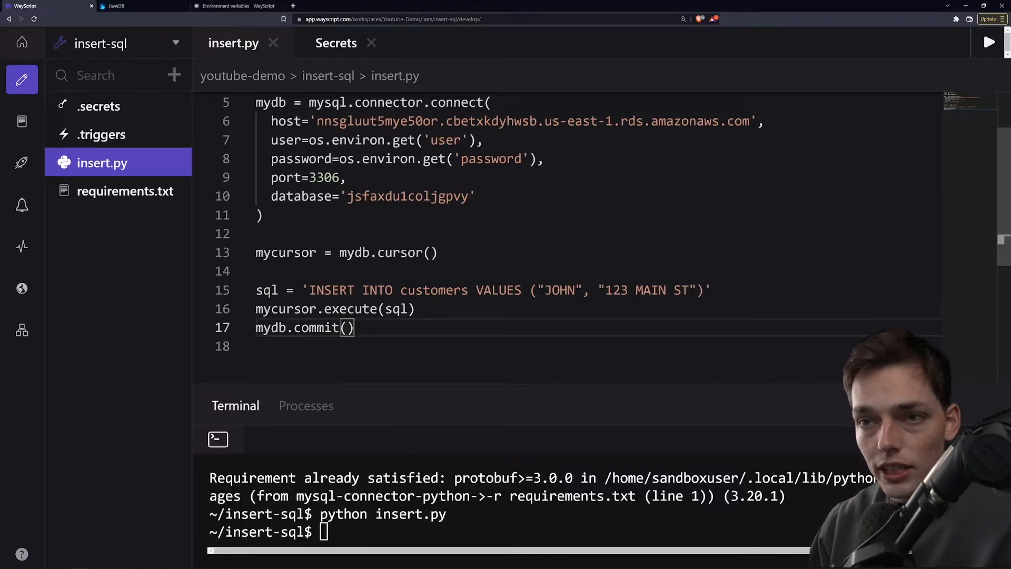
Comment out the old insert and write sql = 'INSERT INTO customers (name, address) VALUES (%s, %s)'.
text(#)
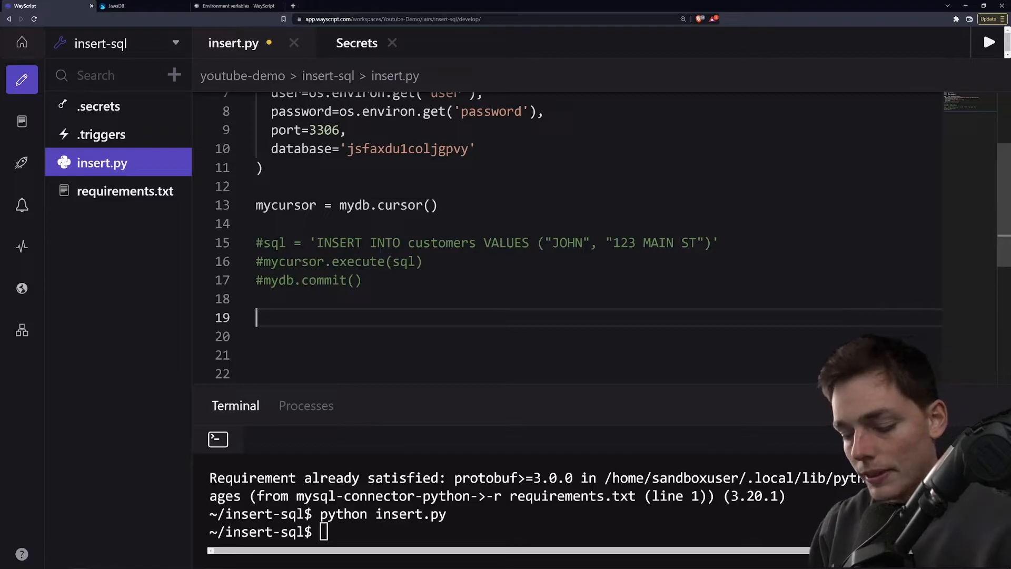
text(sql = ')
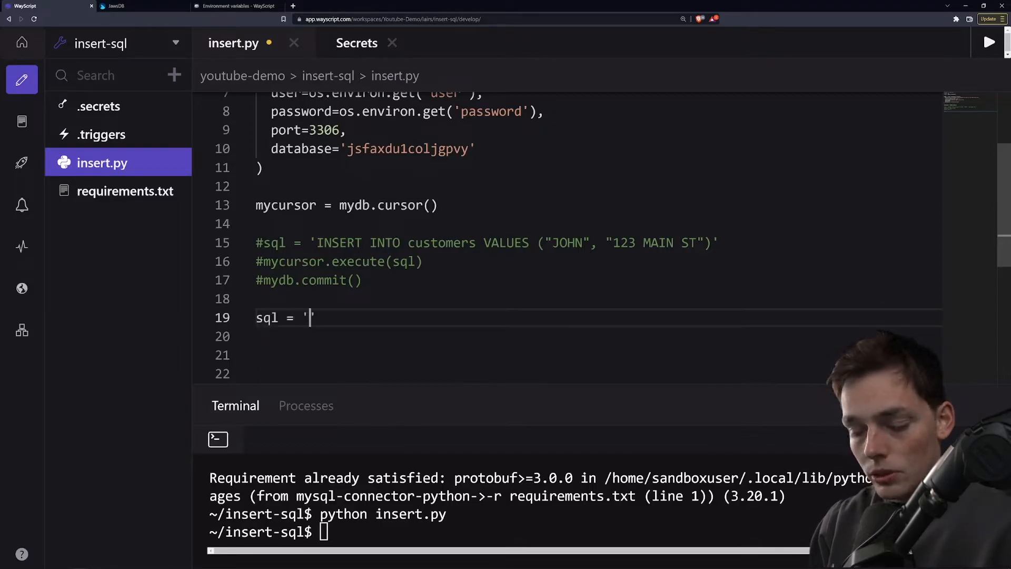
text(INSERT INTO customers)
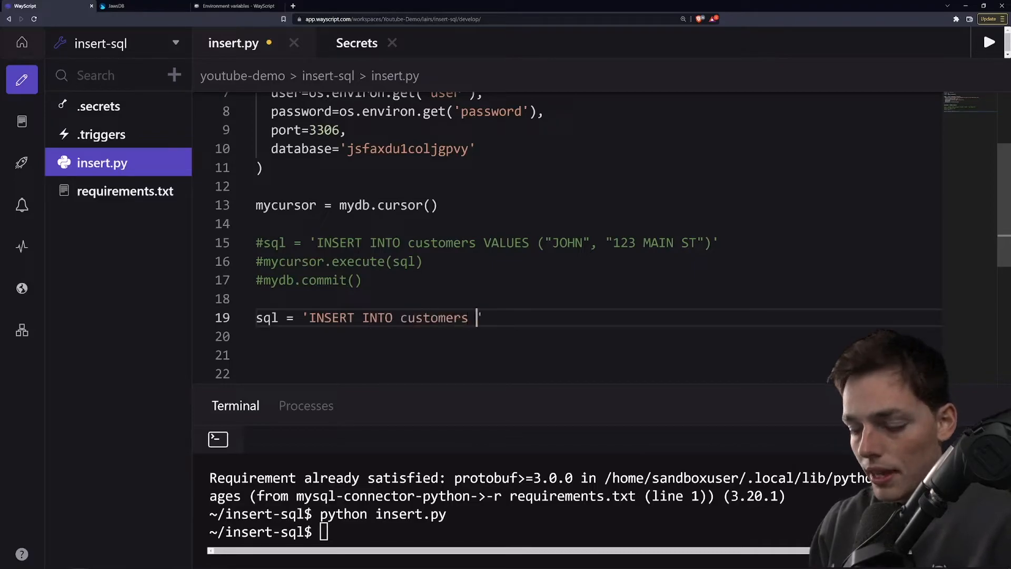
text(())
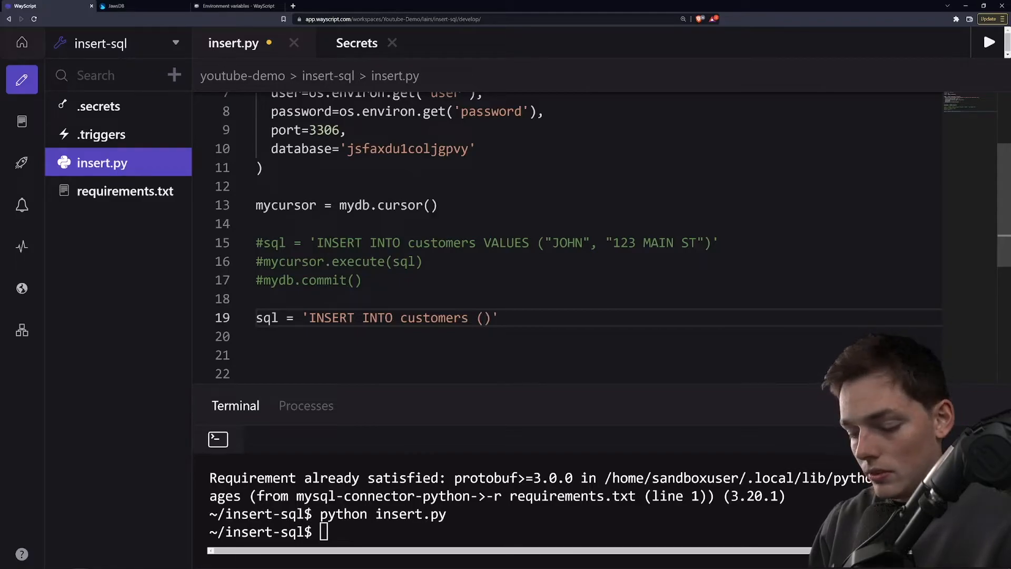
text(name, addr)
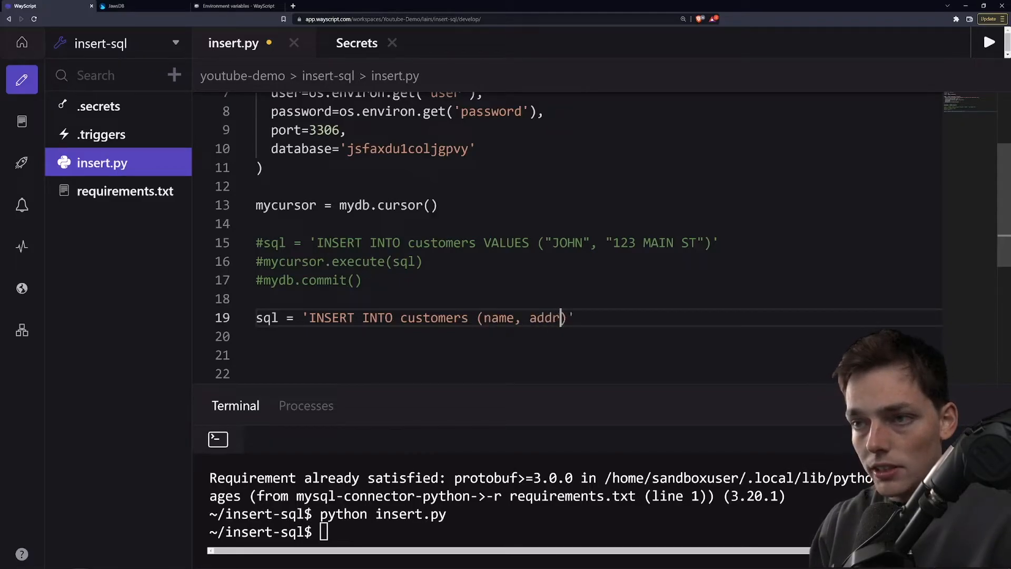
text(ess))
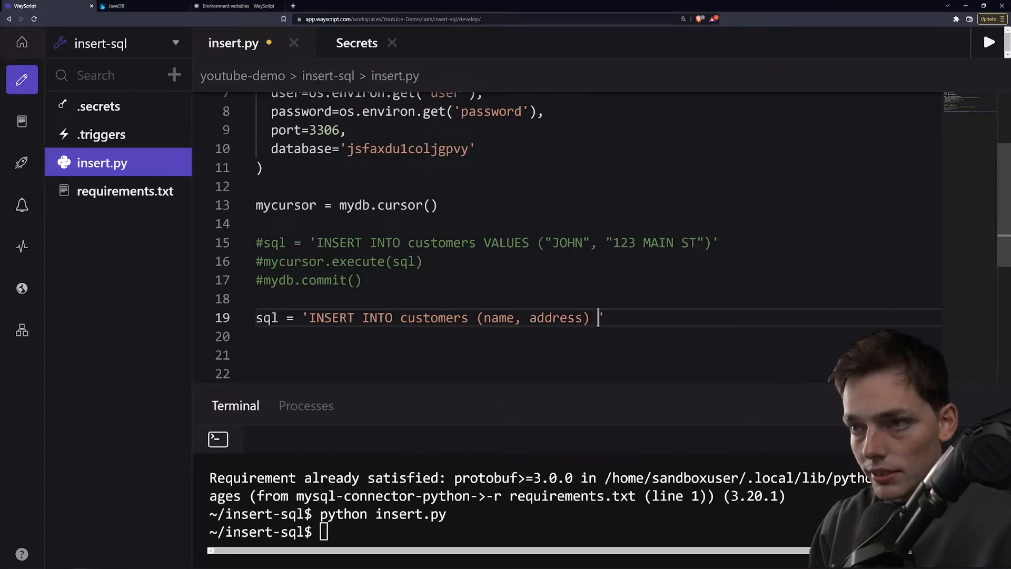
text(VALUES ())
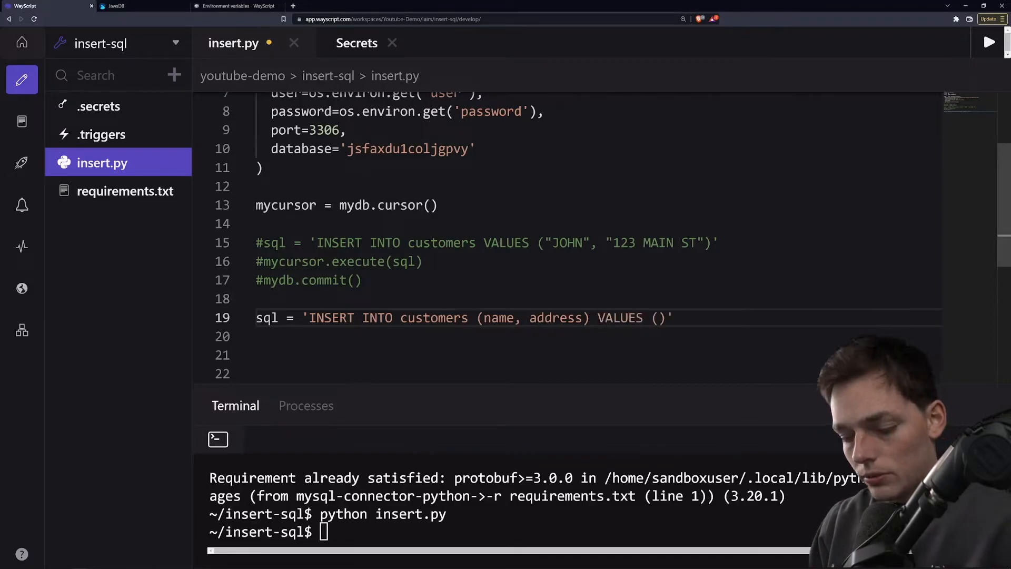
text(%s,)
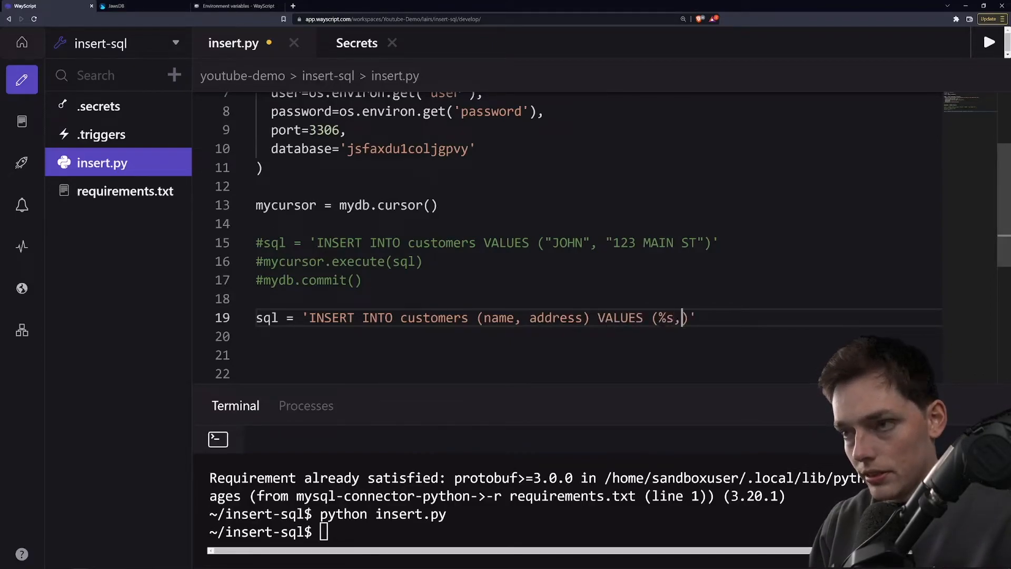
text(%s))
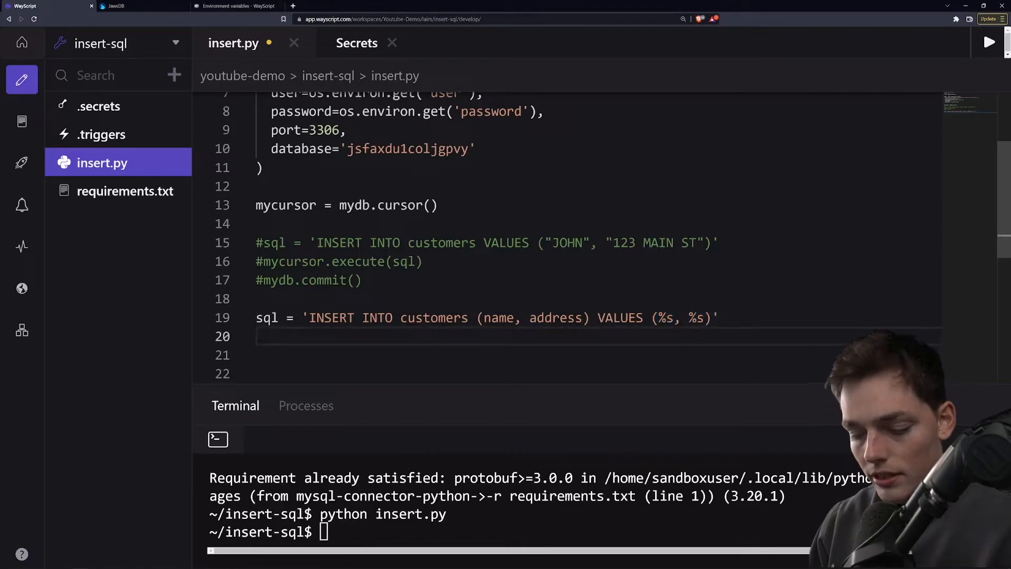
Define val = ("Mike", '456 Main Street') below the sql line.
text(val)
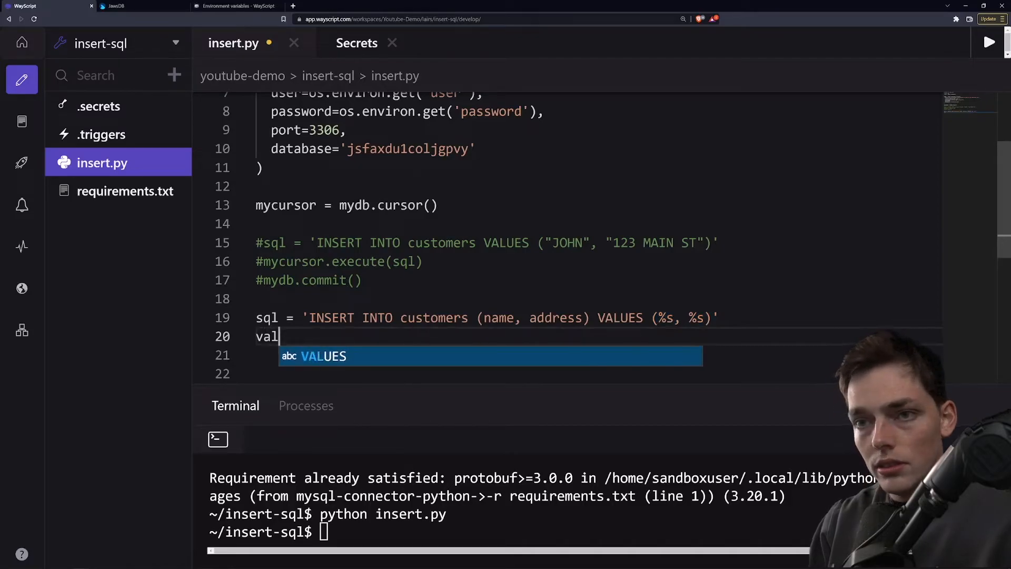
text(=)
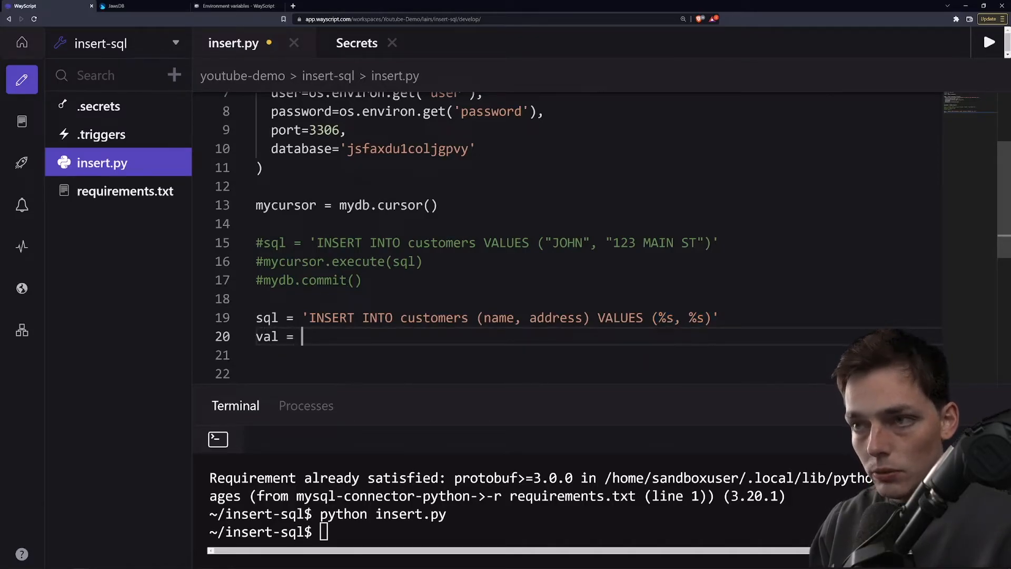
text(())
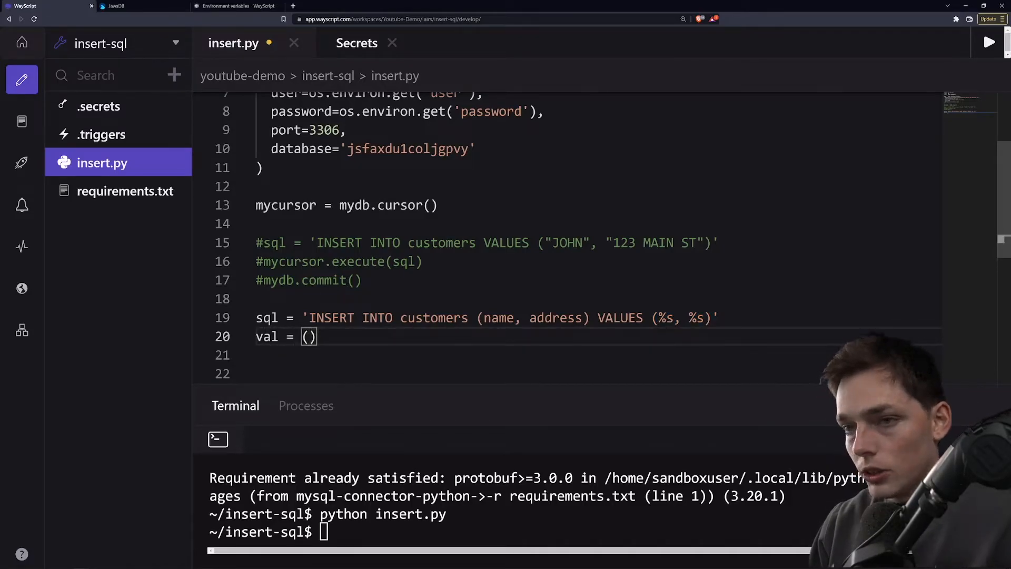
text(")
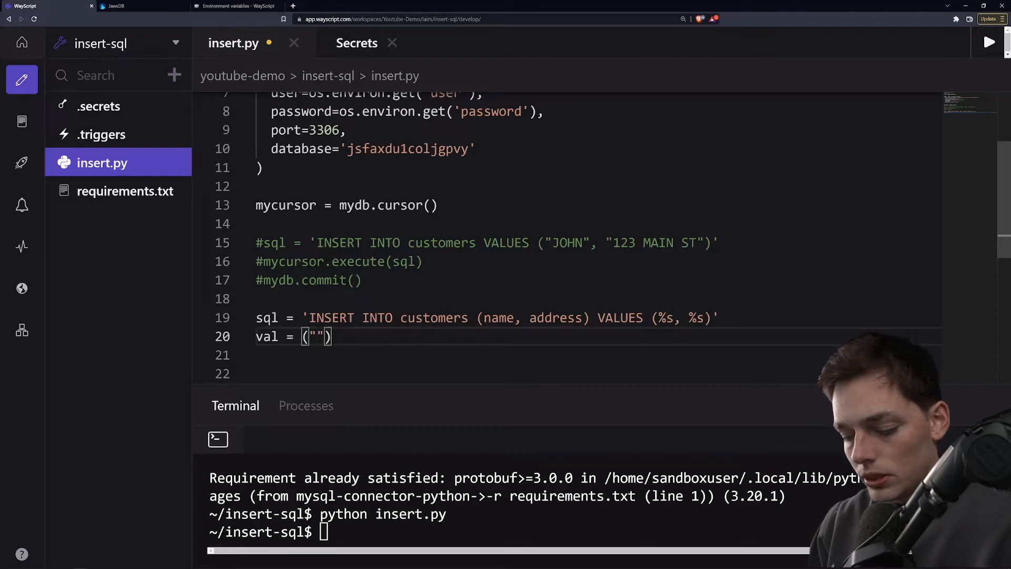
text(Mike)
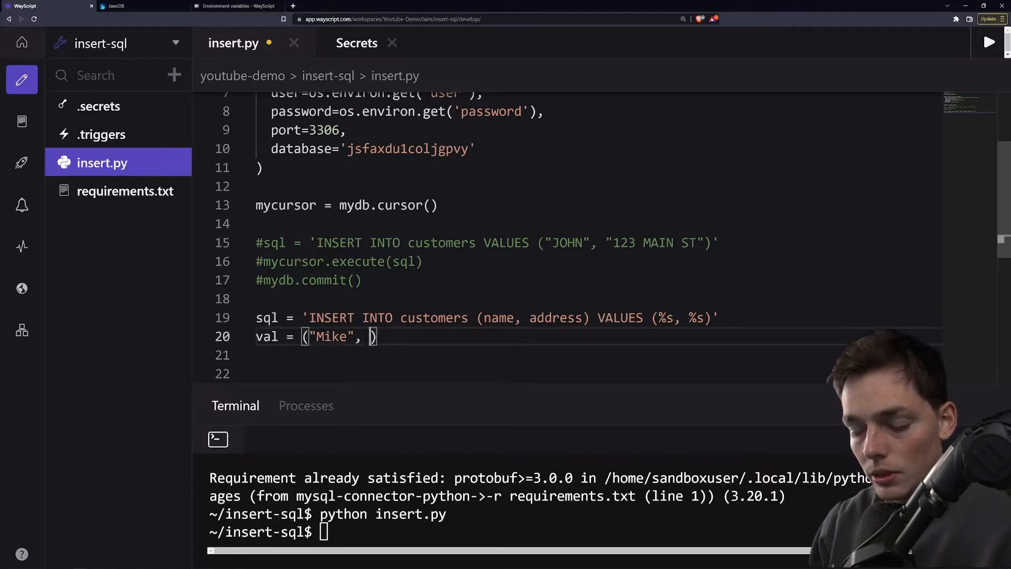
text('456')
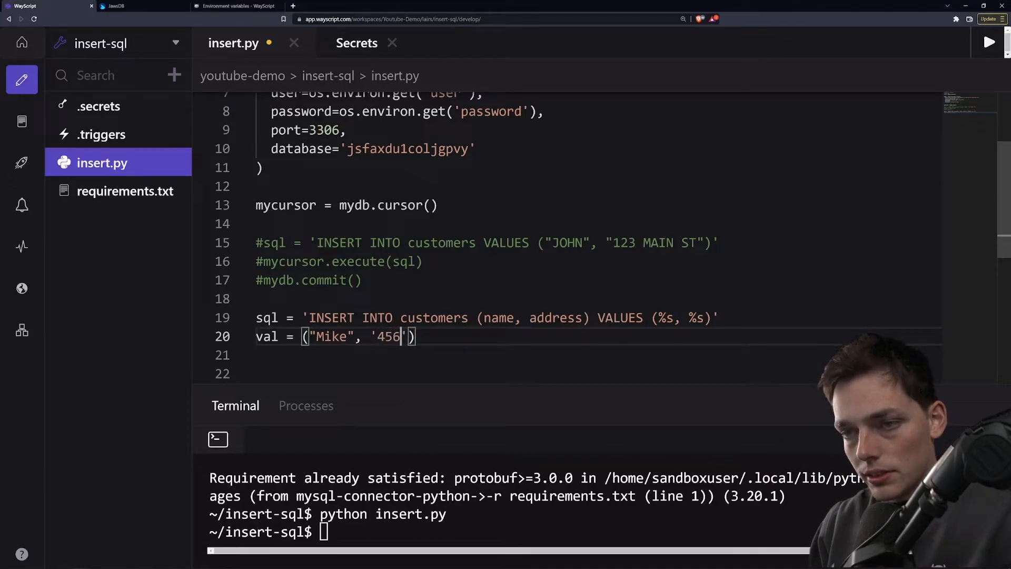
text(Main Street)
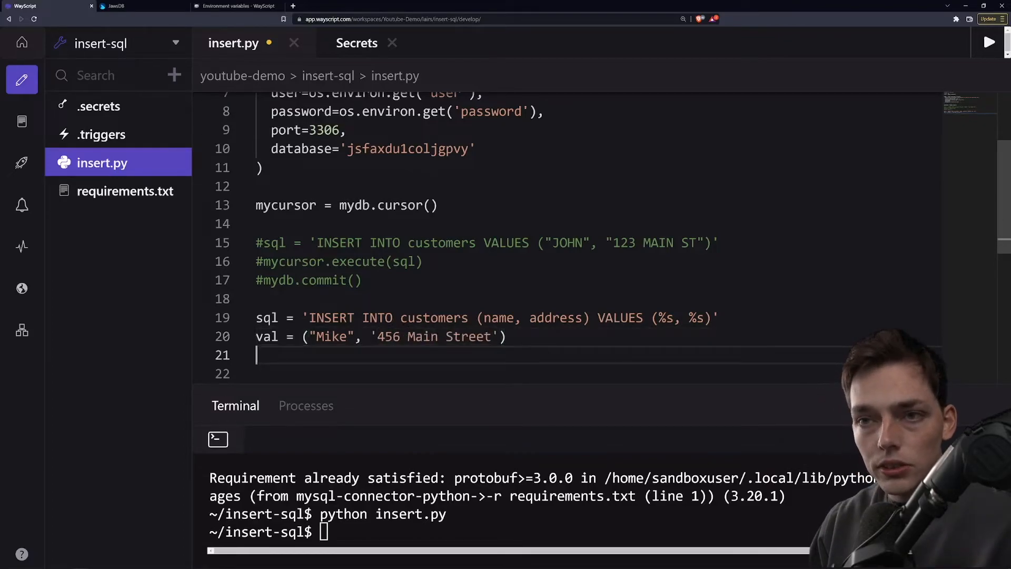
Add mycursor.execute(sql, val) by reusing the commented execute line.
double_click(342, 262)
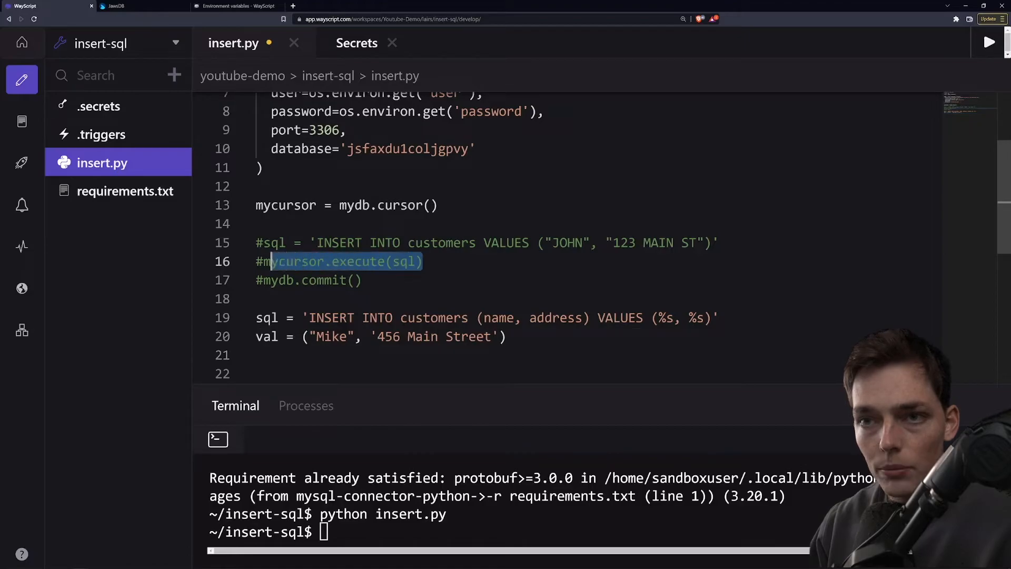
text(mycursor.execute(sql))
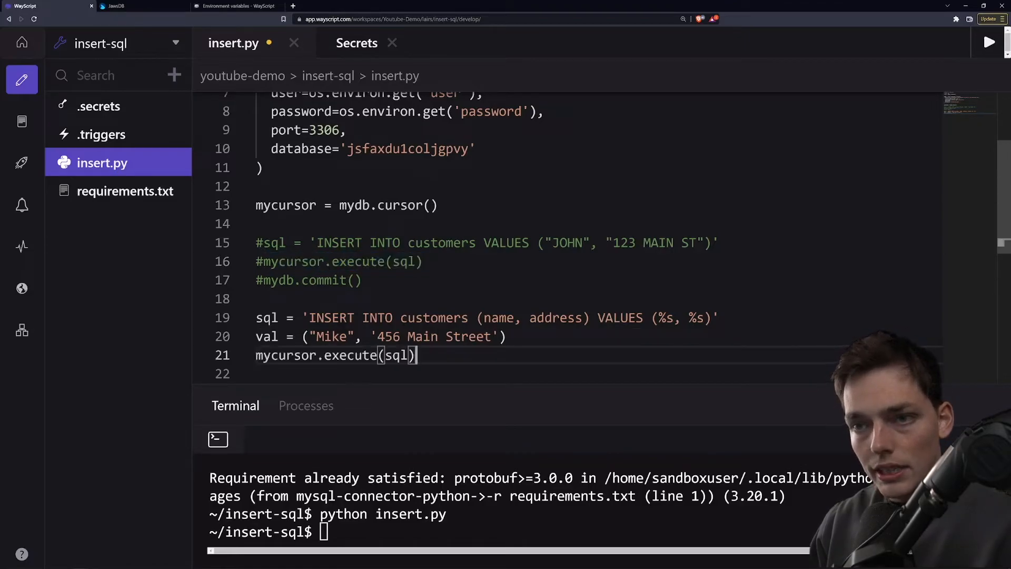
double_click(397, 355)
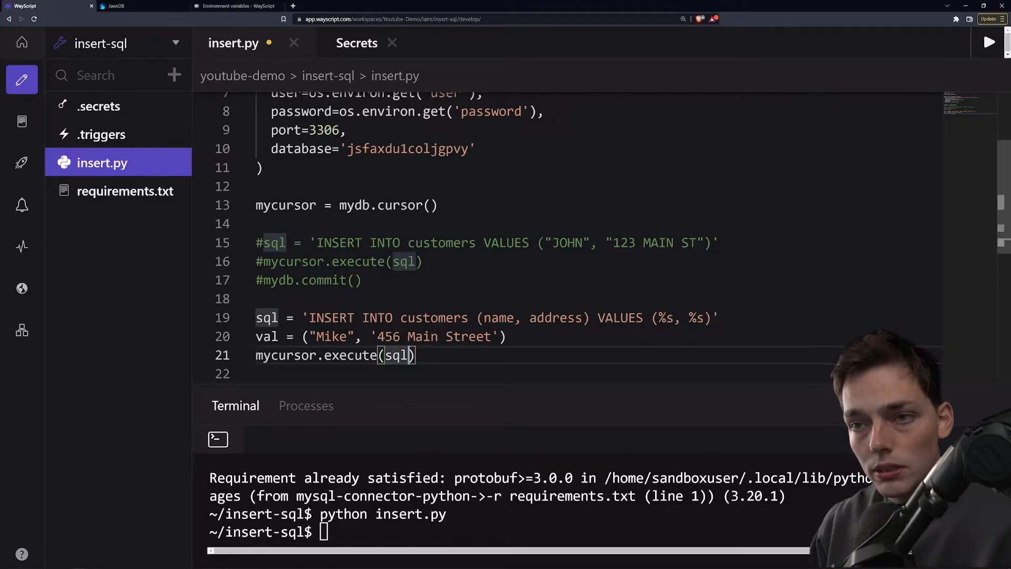
text(,)
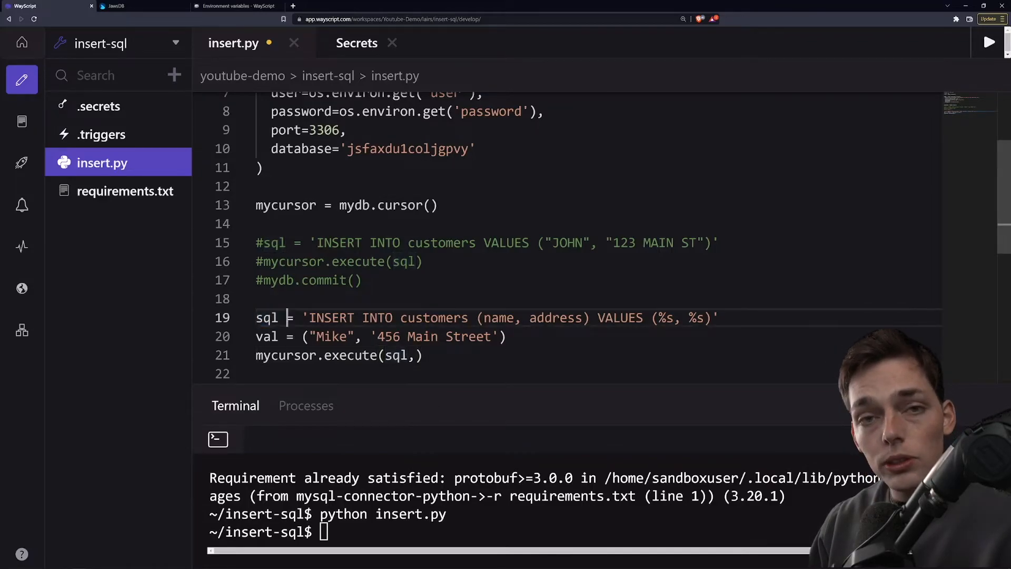
Add mydb.commit() and run python insert.py in the terminal.
double_click(267, 335)
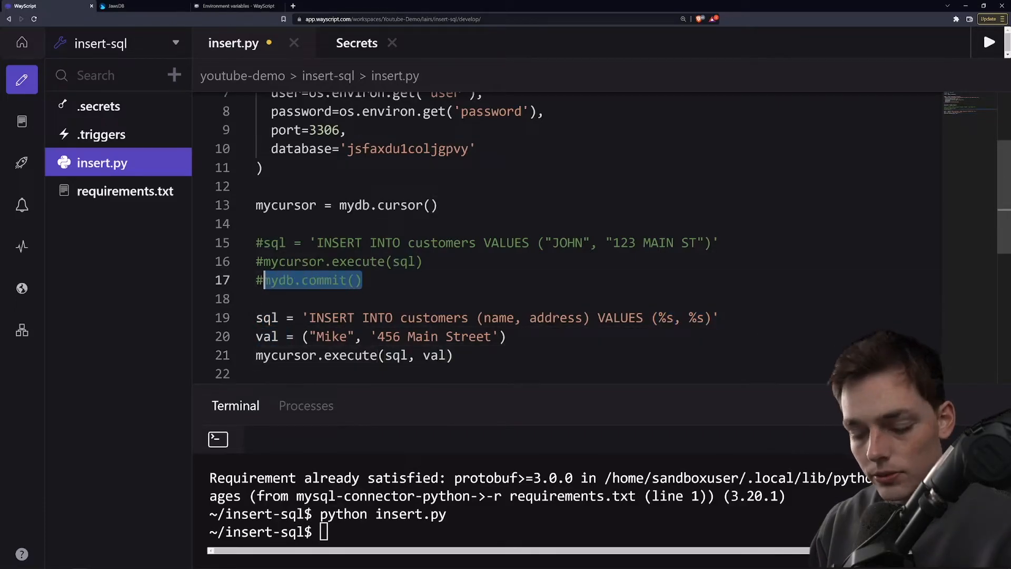
text(mydb.commit())
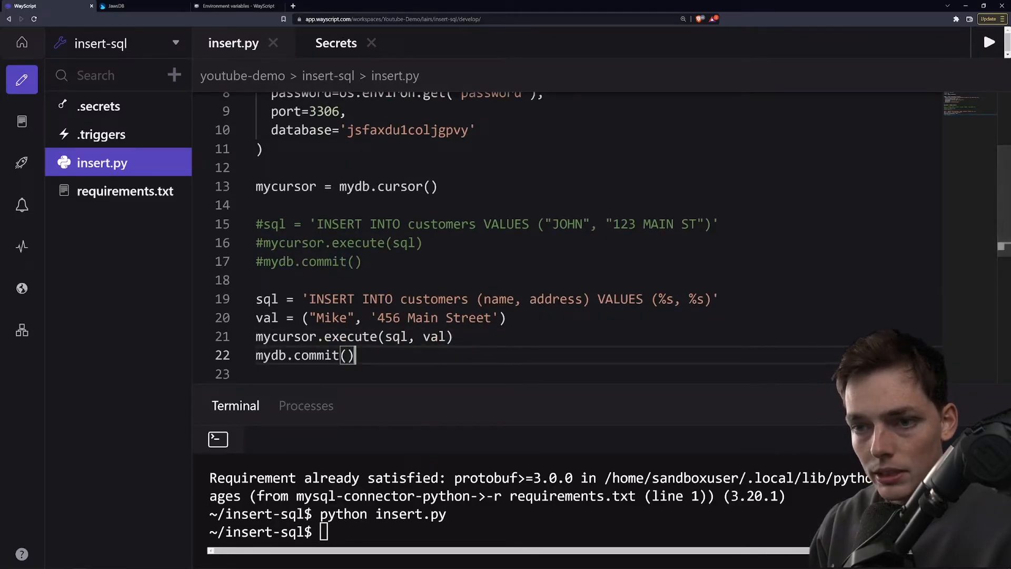
text(python insert.py)
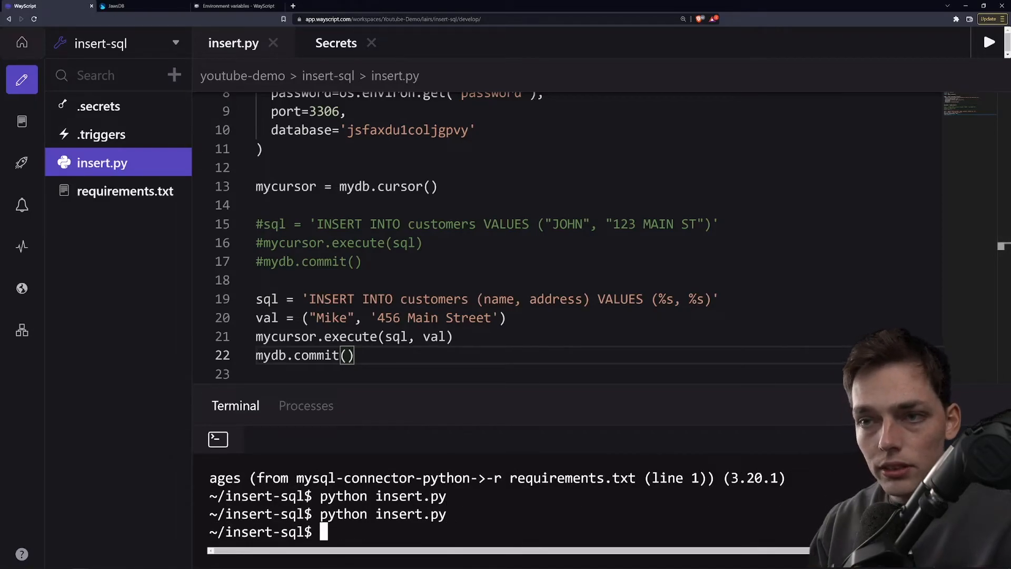
Wrap val in square brackets with tuples for name/457 and nameagain/458 Main Street.
drag(295, 298, 643, 298)
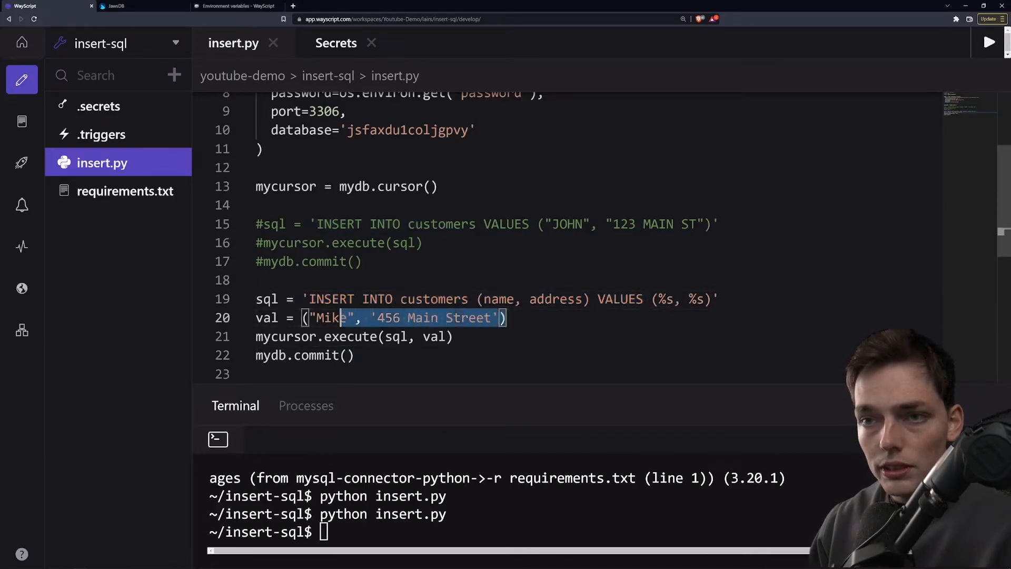
click(589, 298)
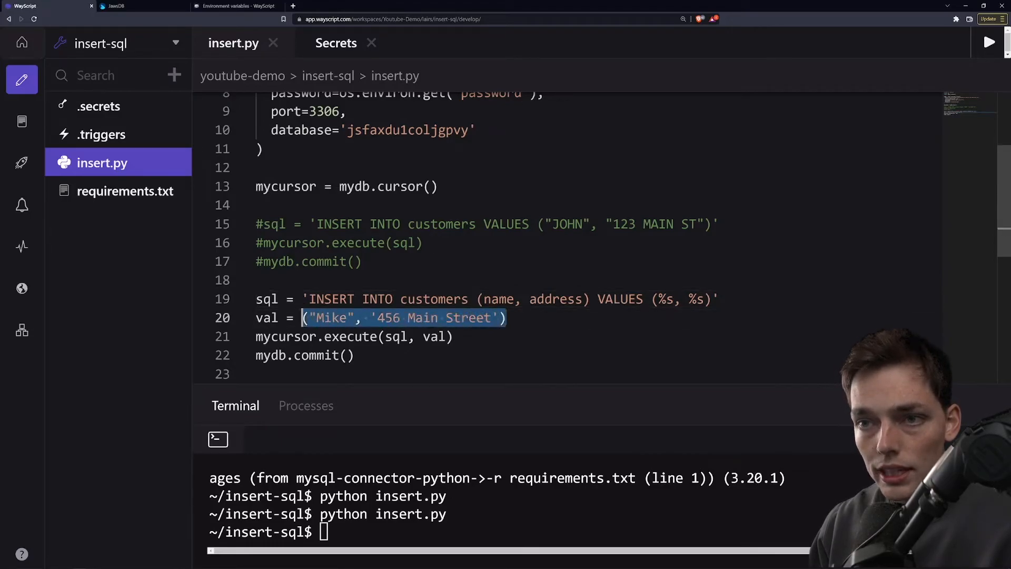
click(505, 317)
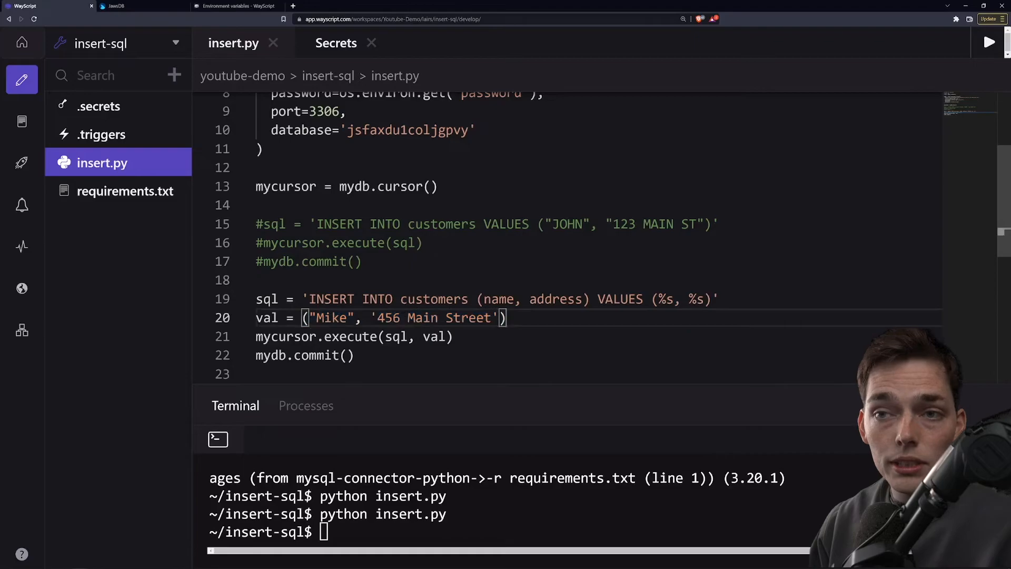
text([)
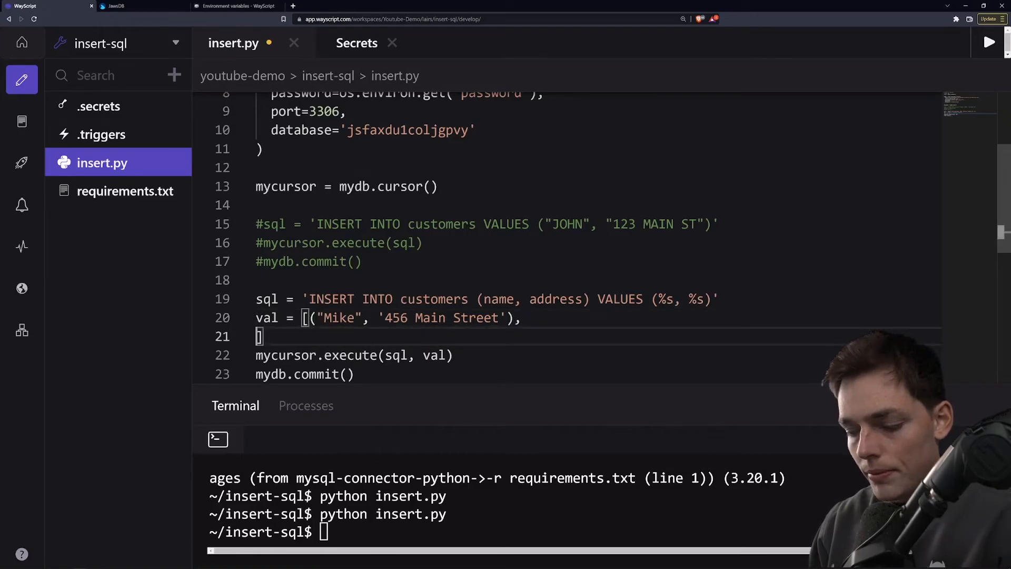
text(())
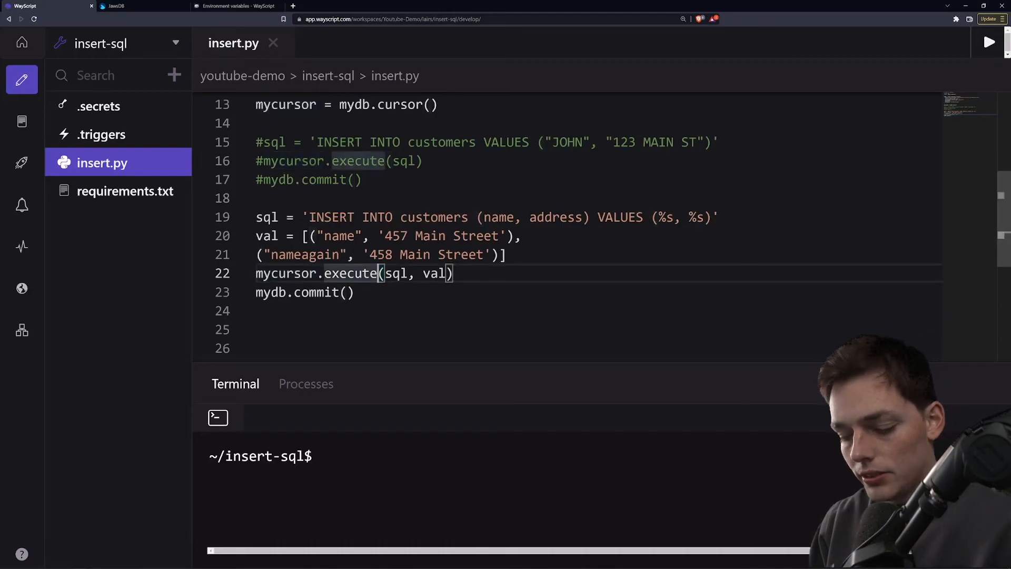
Change execute to executemany, rerun python insert.py, and select the tuple list.
text(many)
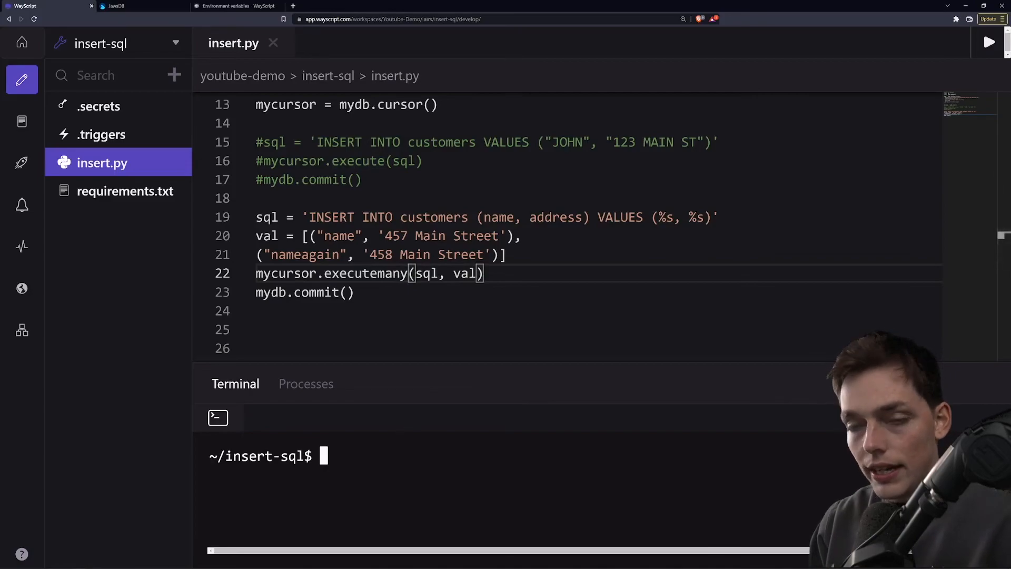
text(python insert.py)
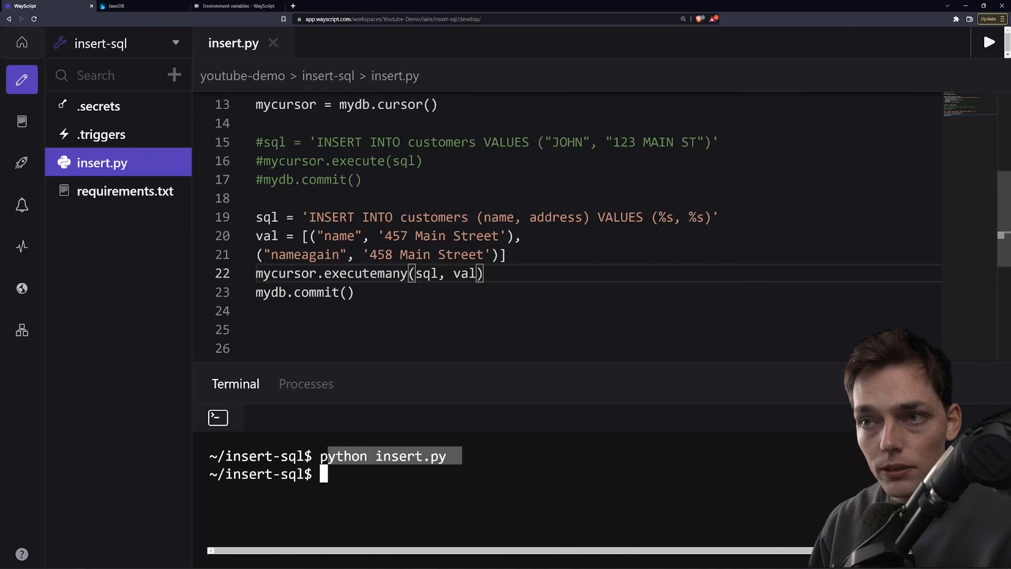
drag(304, 235, 506, 254)
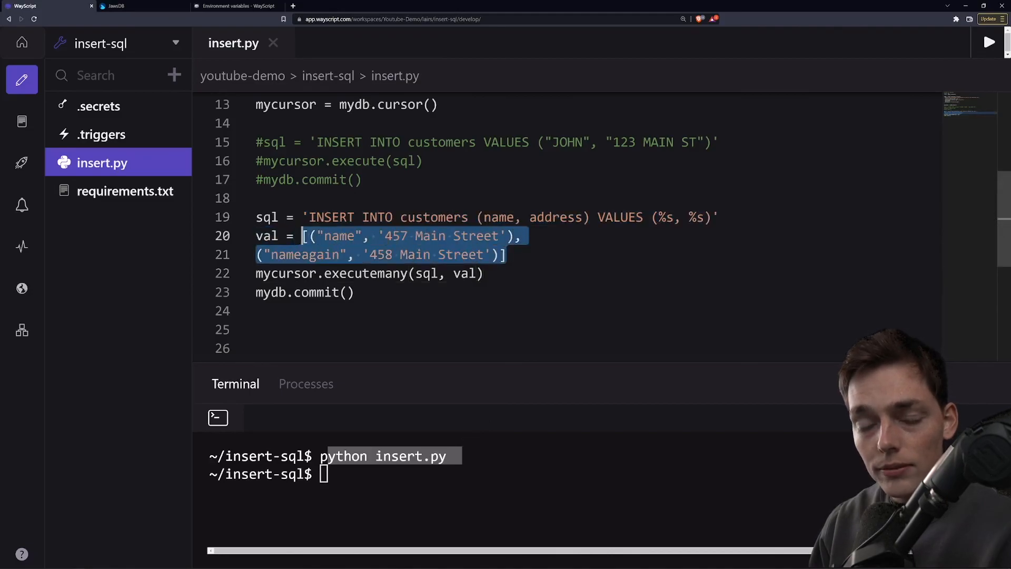